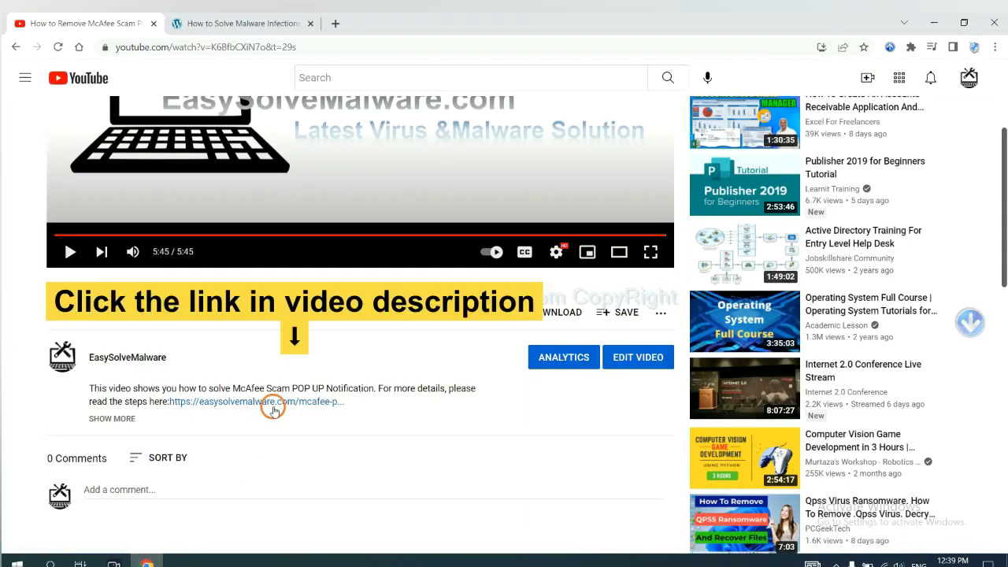
{"action": "mouse_move", "coordinate": [277, 402]}
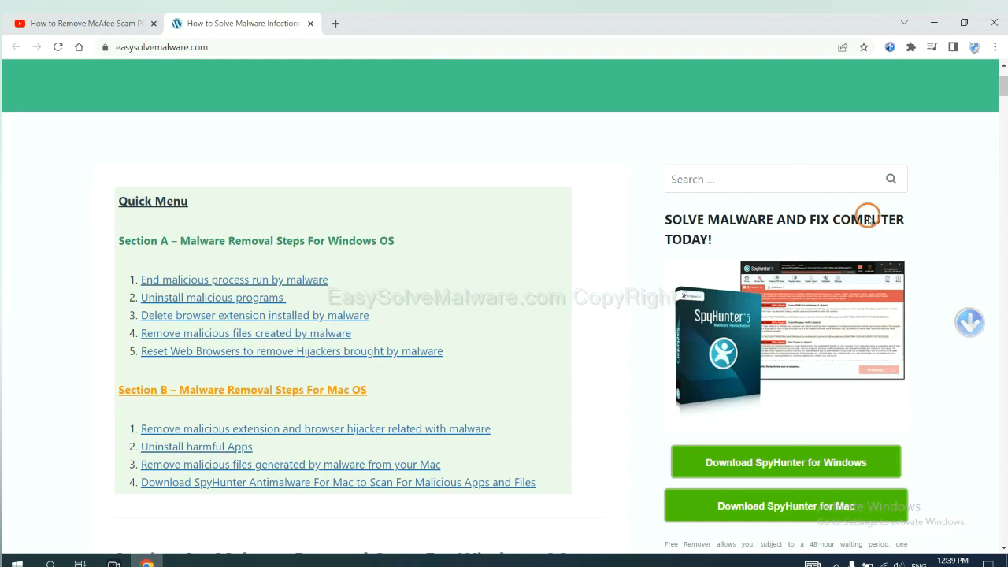
Download the SpyHunter for Windows installer from the guide page and launch it from the download bar.
{"action": "scroll", "scroll_direction": "down", "scroll_amount": 3}
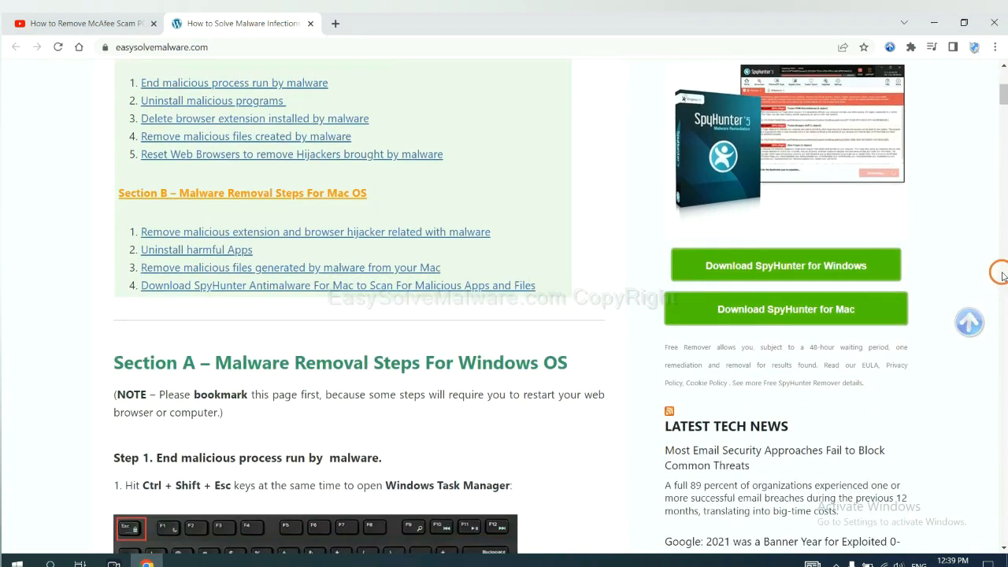
{"action": "left_click", "coordinate": [784, 265]}
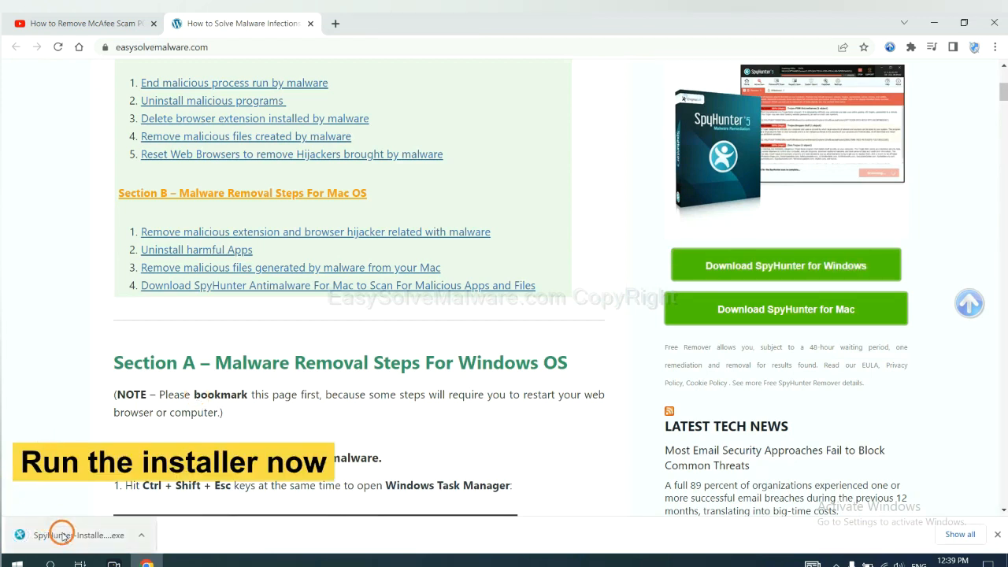
{"action": "left_click", "coordinate": [78, 536]}
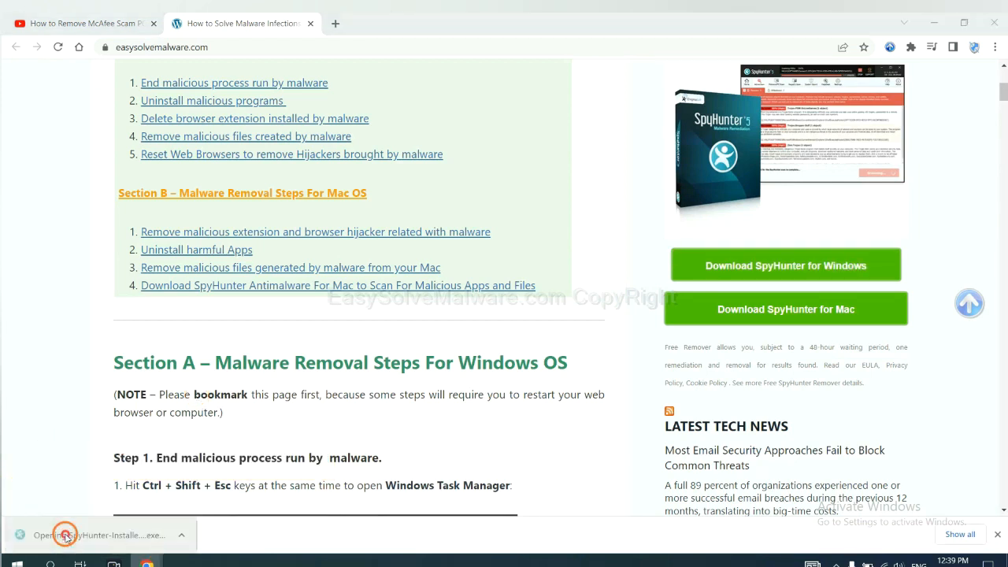
{"action": "left_click", "coordinate": [67, 536]}
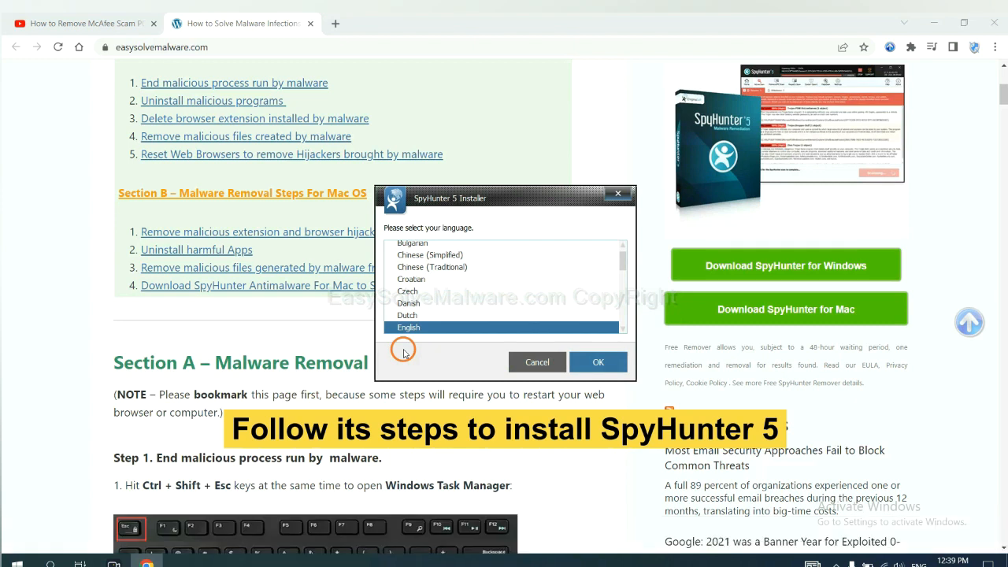
{"action": "mouse_move", "coordinate": [518, 260]}
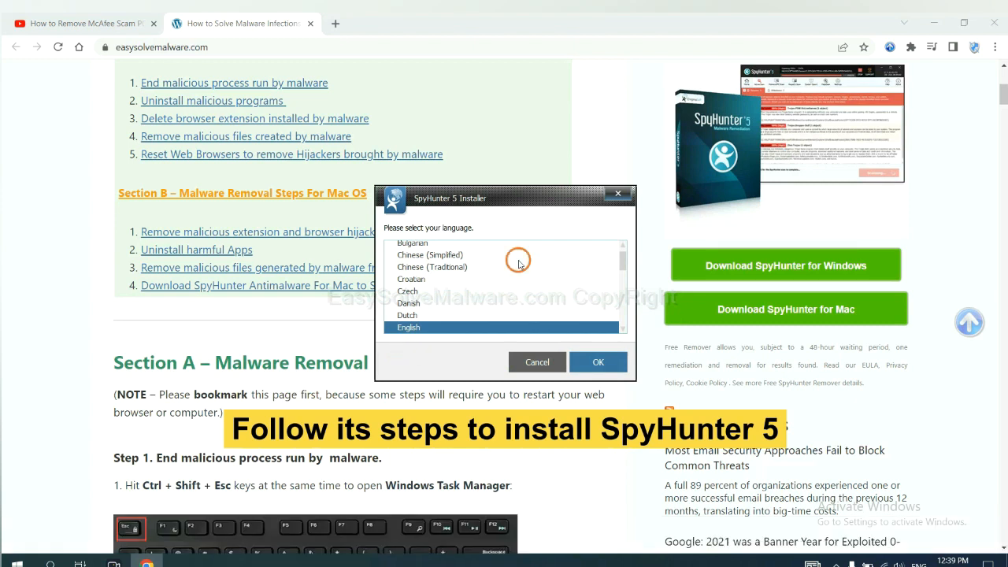
Install SpyHunter 5 in English, accepting the EULA and Privacy Policy.
{"action": "left_click", "coordinate": [599, 361]}
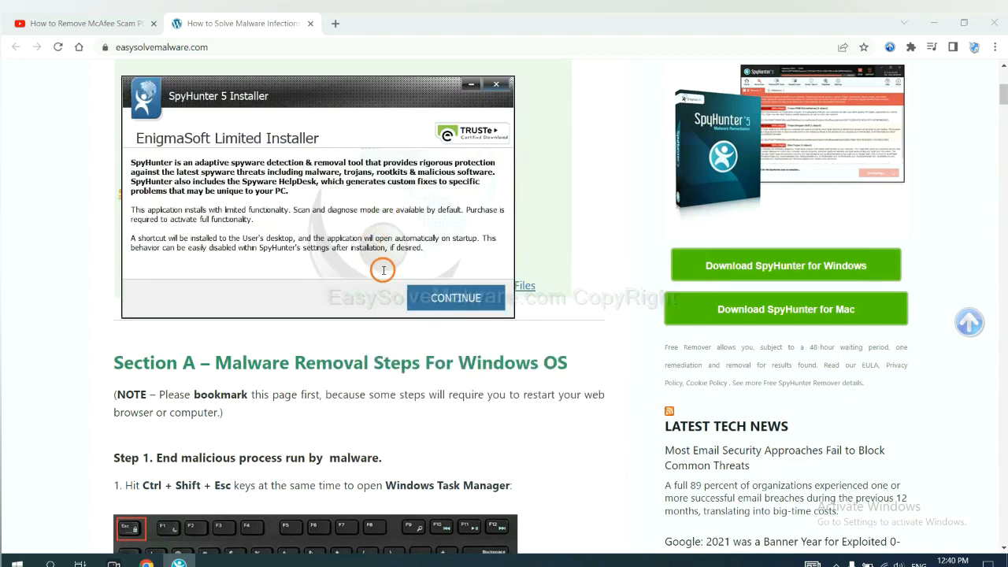
{"action": "left_click", "coordinate": [455, 298]}
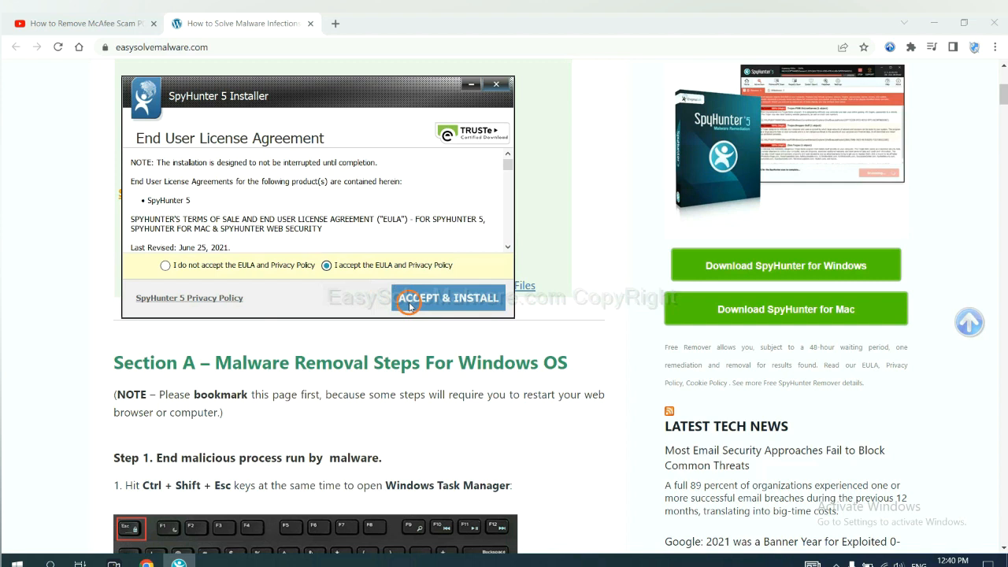
{"action": "left_click", "coordinate": [447, 298]}
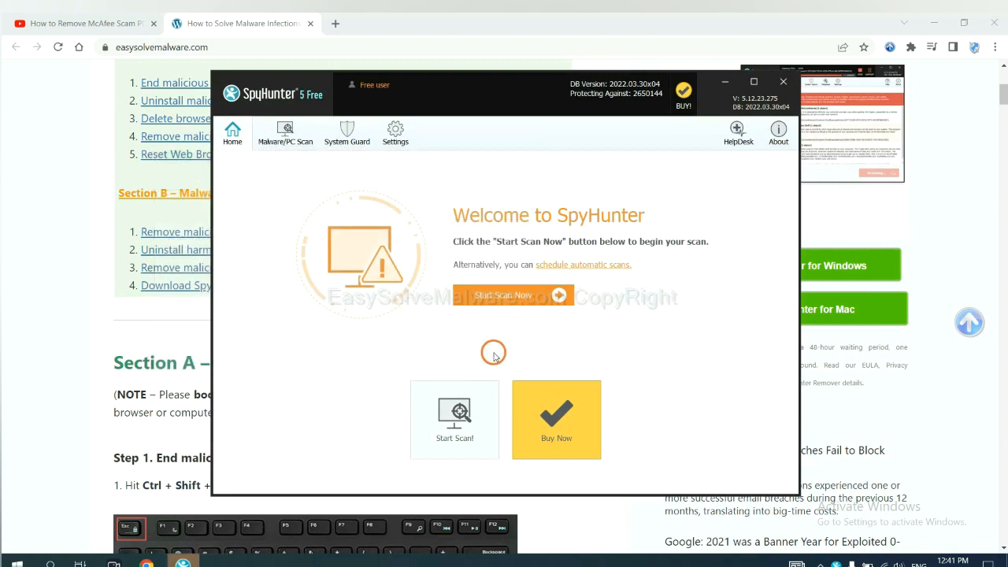
{"action": "mouse_move", "coordinate": [497, 295]}
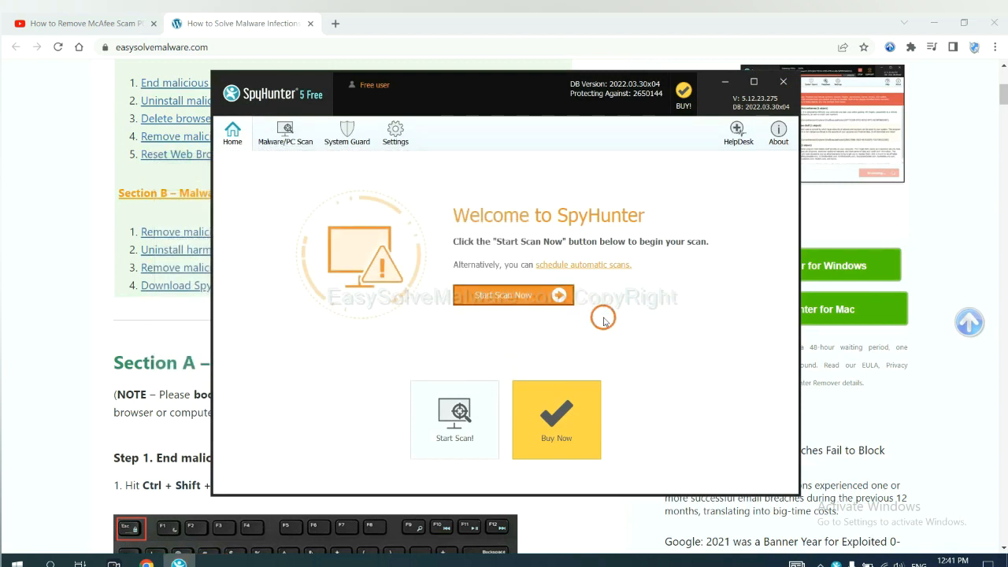
Start a SpyHunter 5 malware scan that flags remove360.bat as an unknown object.
{"action": "left_click", "coordinate": [514, 294]}
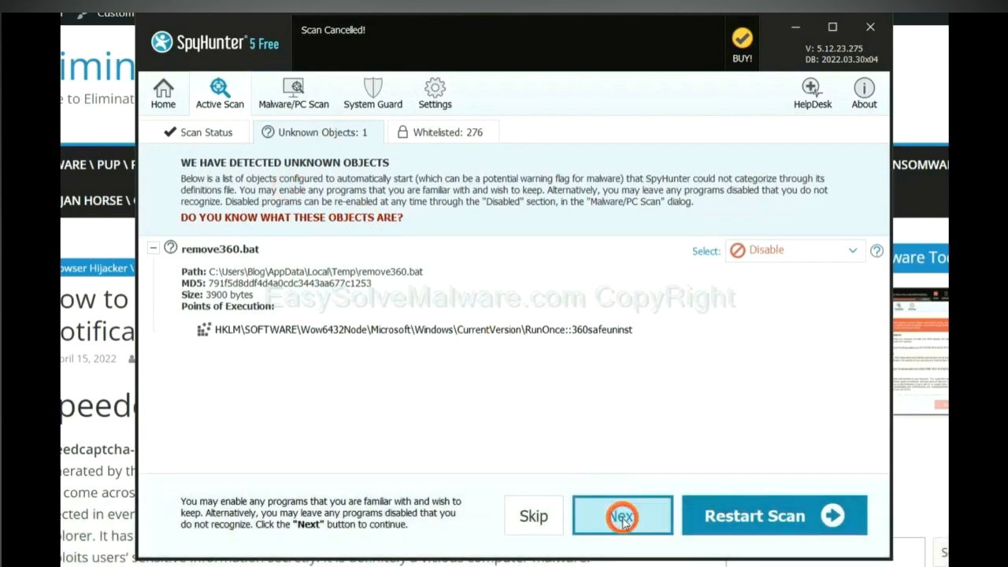
Proceed past the scan results to SpyHunter's registration-required prompt.
{"action": "left_click", "coordinate": [622, 515]}
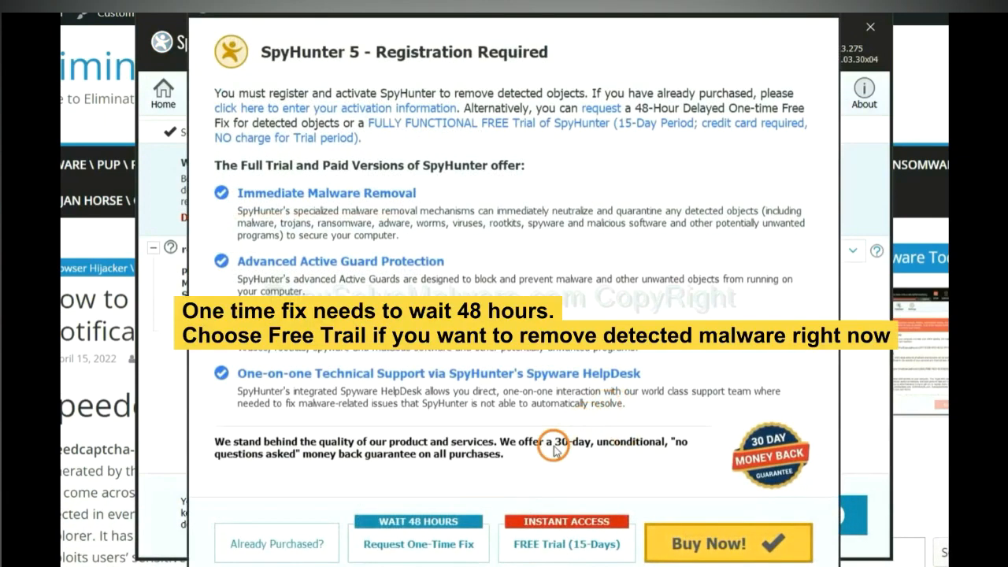
{"action": "mouse_move", "coordinate": [554, 487]}
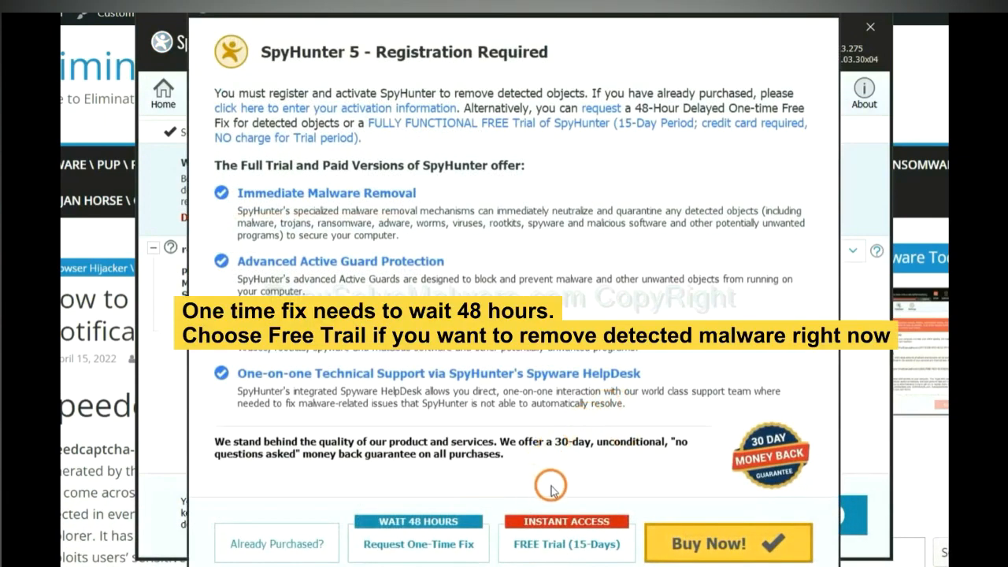
{"action": "mouse_move", "coordinate": [469, 504]}
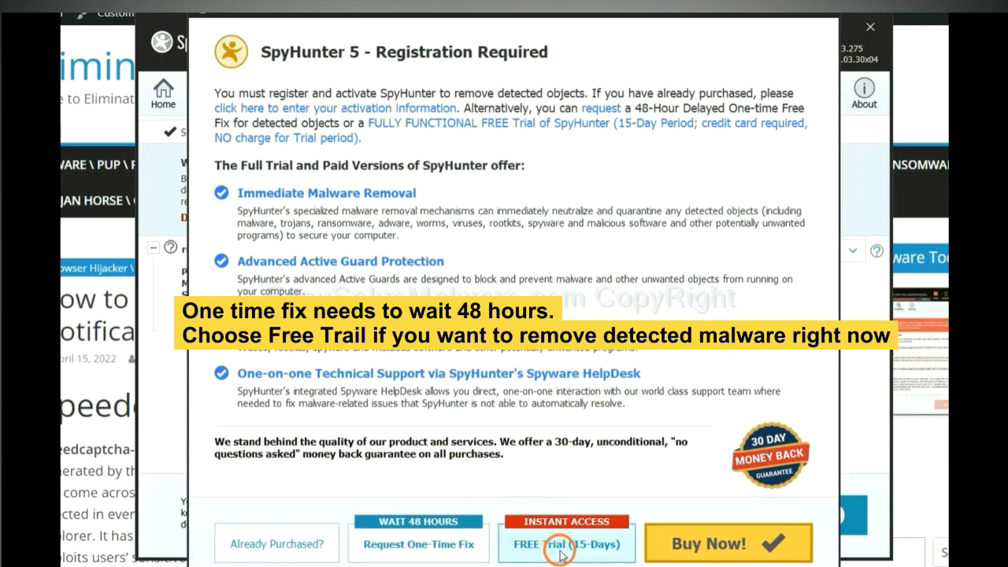
{"action": "mouse_move", "coordinate": [530, 551]}
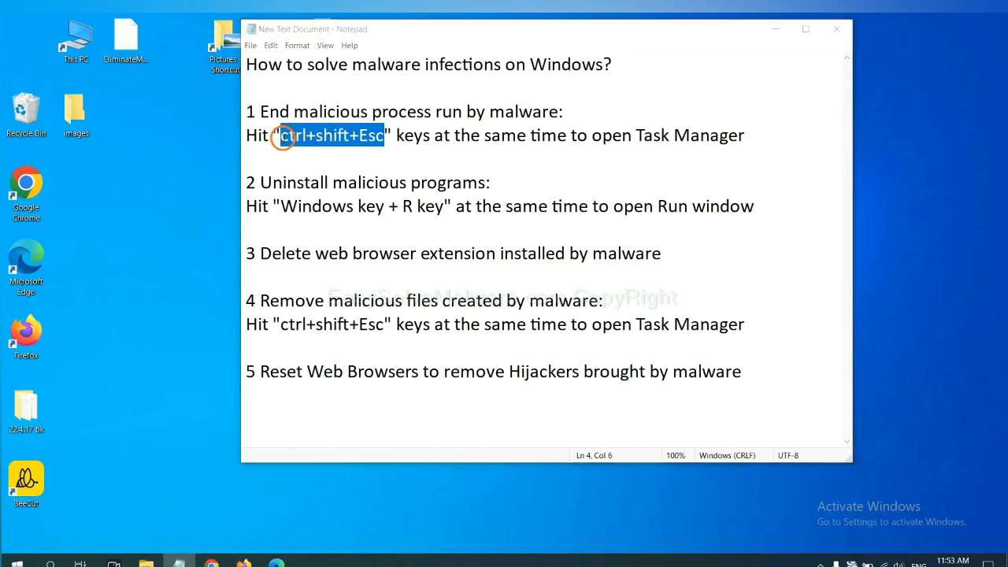
{"action": "key", "text": "ctrl+shift+esc"}
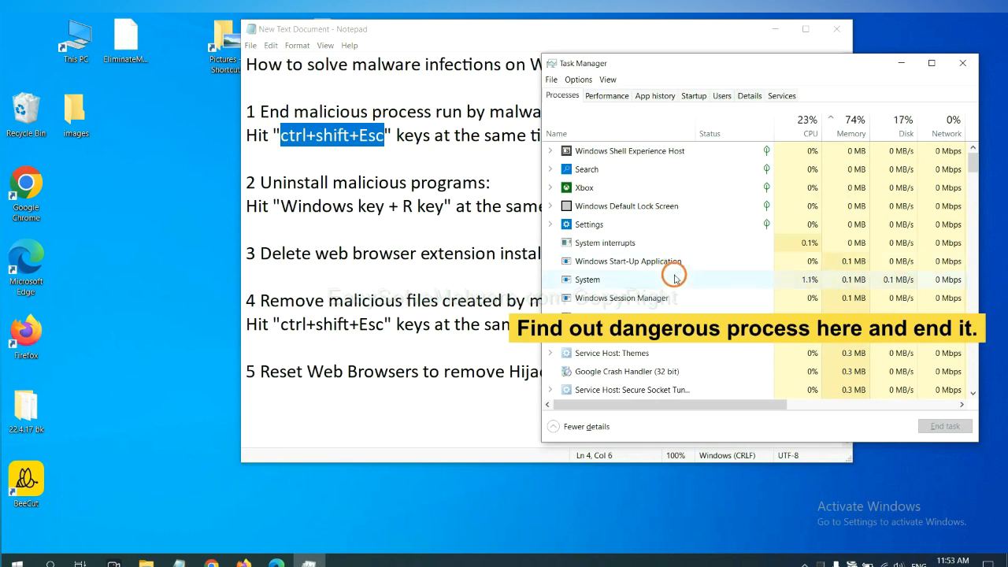
{"action": "left_click", "coordinate": [586, 279]}
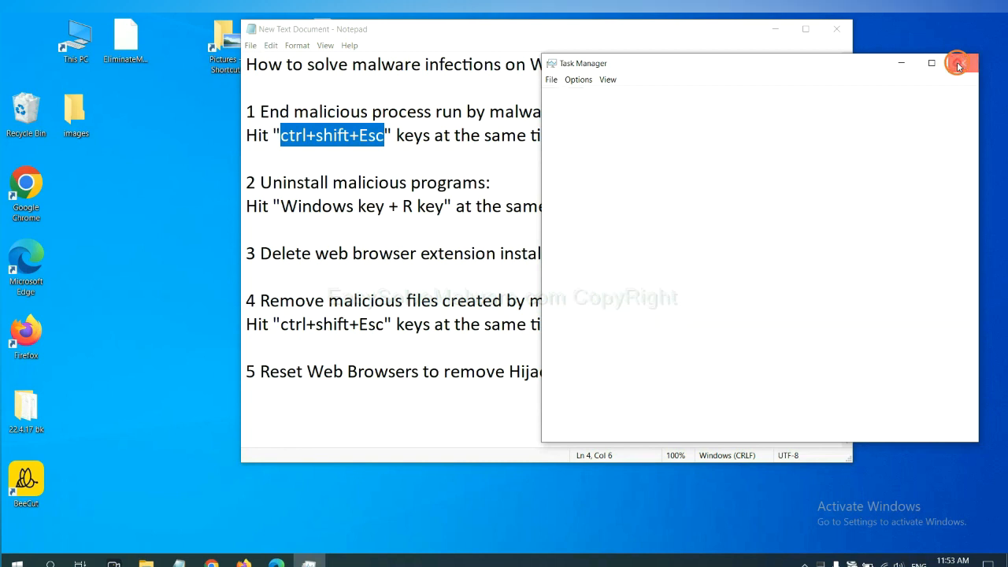
{"action": "left_click", "coordinate": [958, 63]}
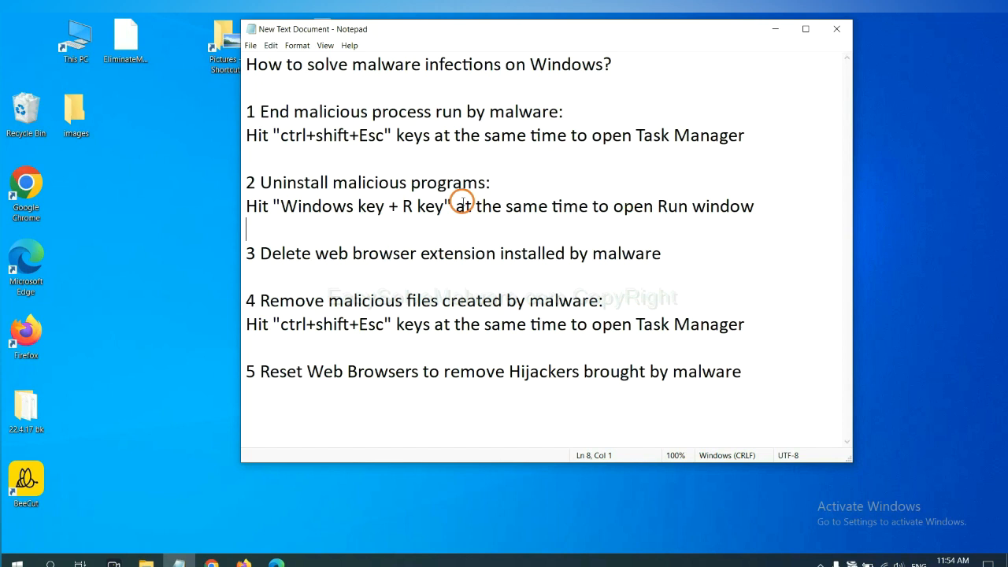
Highlight the 'Windows key + R key' note and run 'control panel' from the Run window.
{"action": "left_click", "coordinate": [277, 205]}
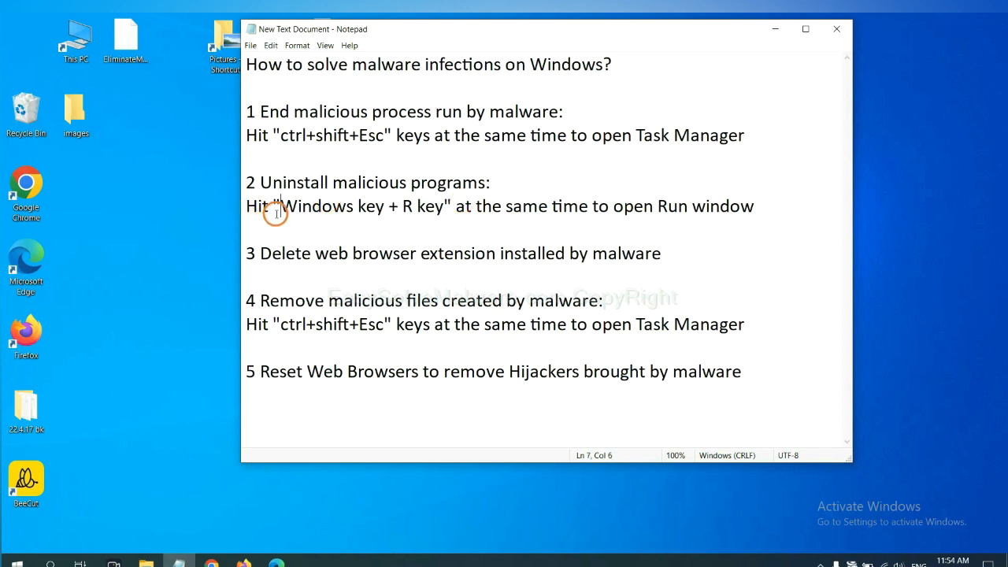
{"action": "left_click_drag", "start_coordinate": [281, 205], "coordinate": [447, 205]}
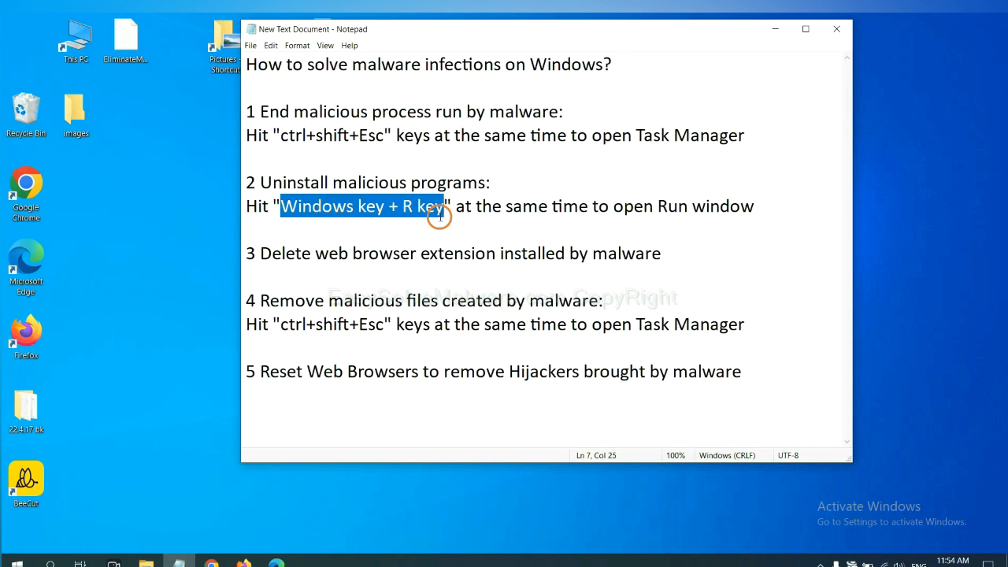
{"action": "mouse_move", "coordinate": [447, 224]}
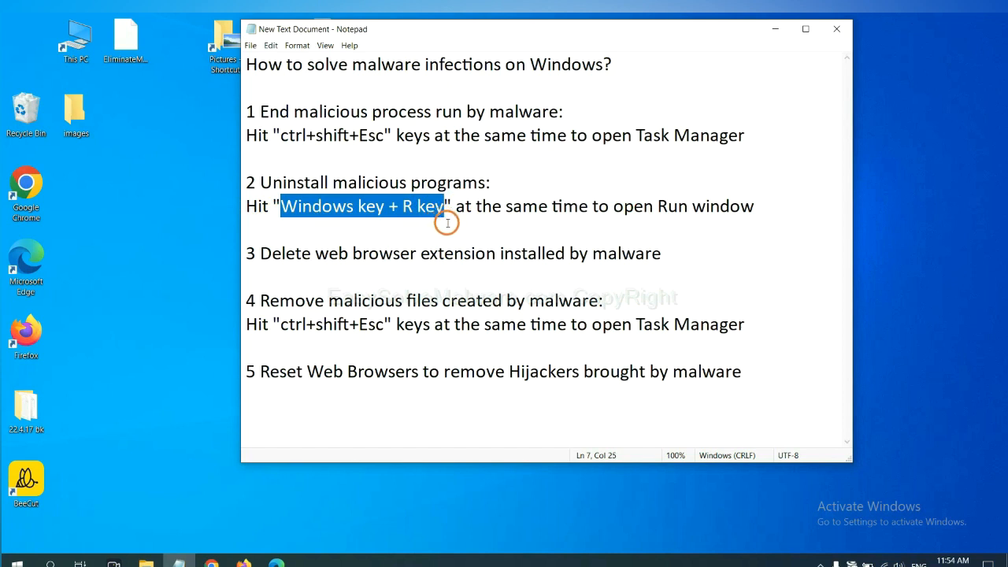
{"action": "key", "text": "win+r"}
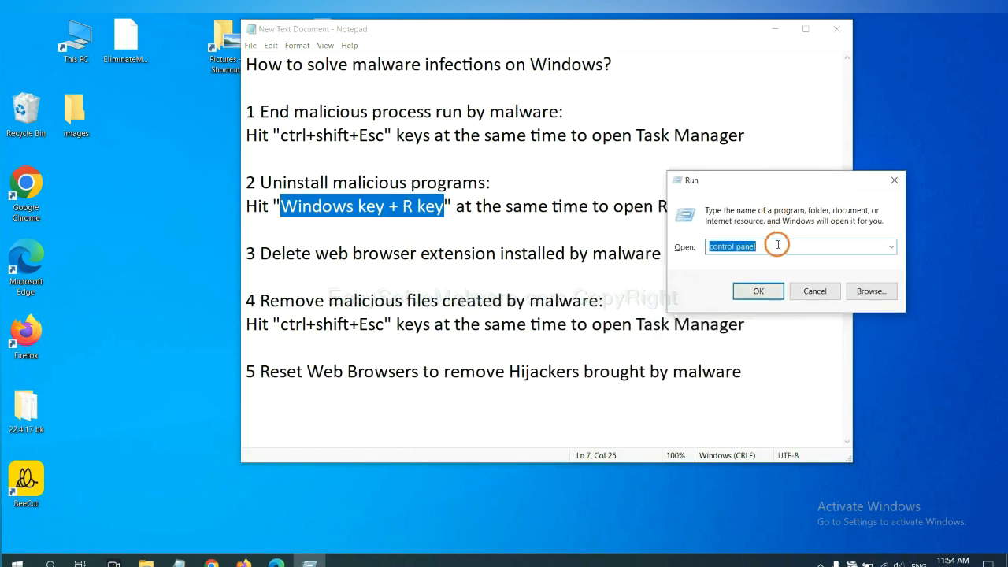
{"action": "left_click", "coordinate": [778, 246]}
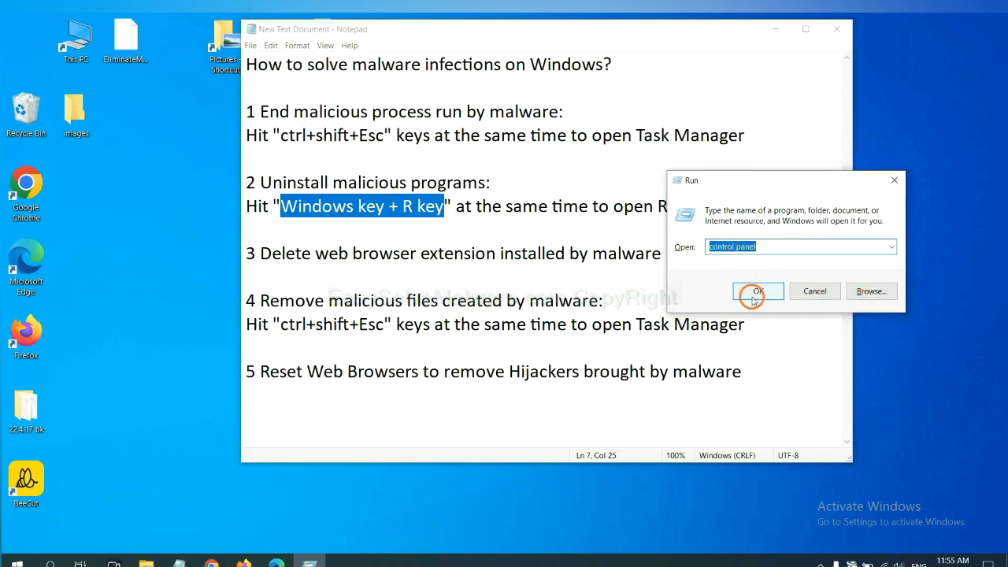
{"action": "left_click", "coordinate": [756, 290]}
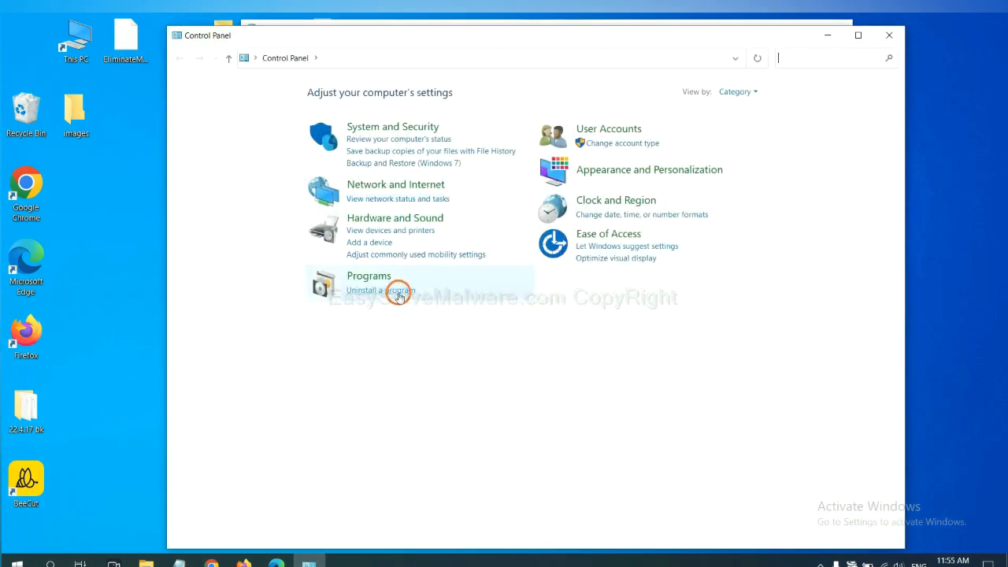
In Programs and Features, select Xiph.Org Open Codecs for uninstalling.
{"action": "left_click", "coordinate": [381, 290]}
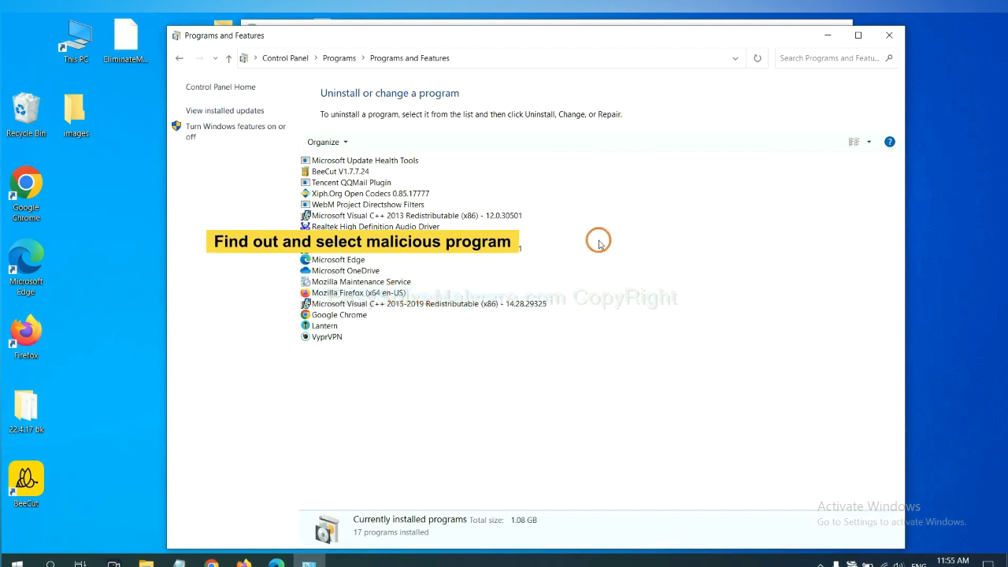
{"action": "mouse_move", "coordinate": [605, 230]}
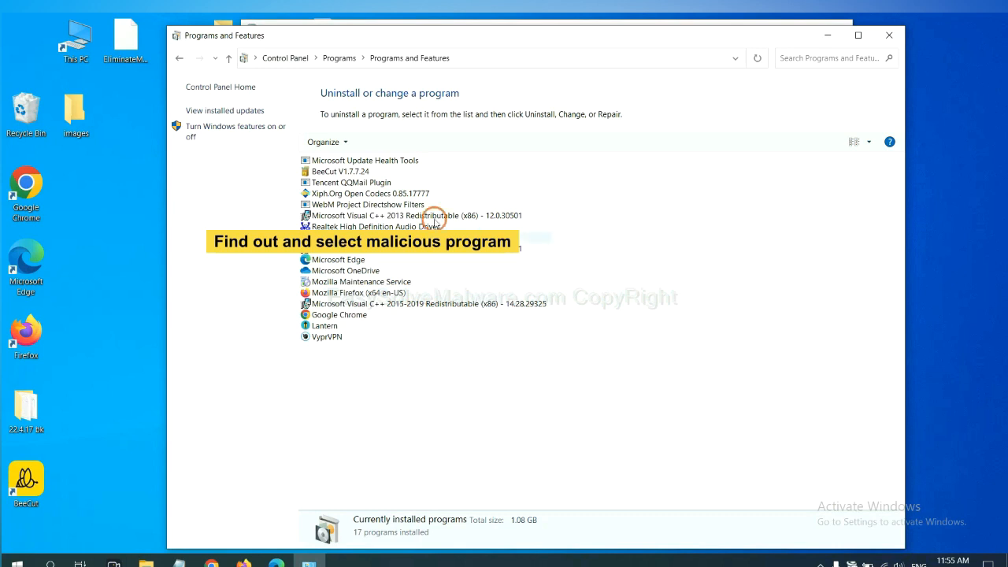
{"action": "left_click", "coordinate": [371, 192]}
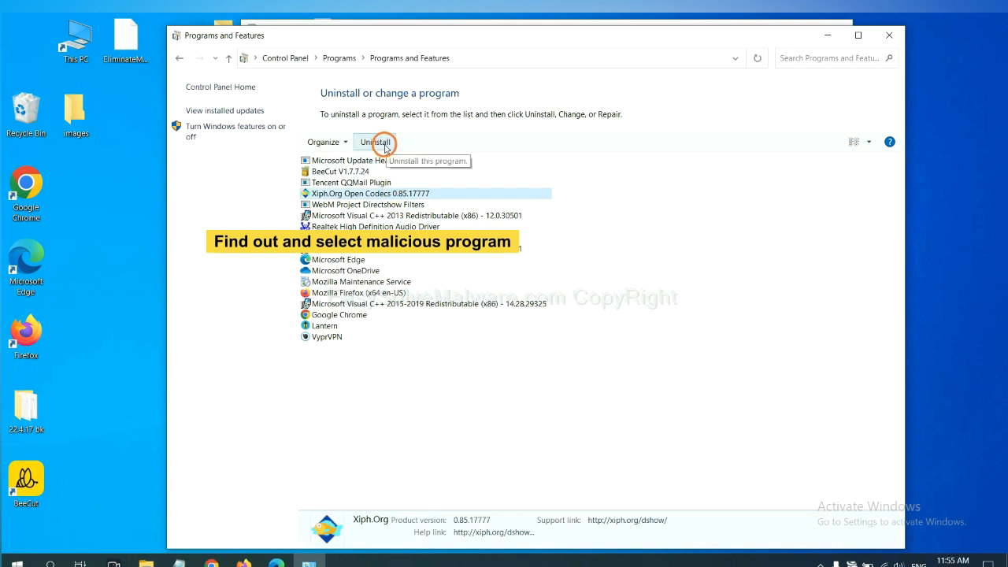
{"action": "mouse_move", "coordinate": [895, 37]}
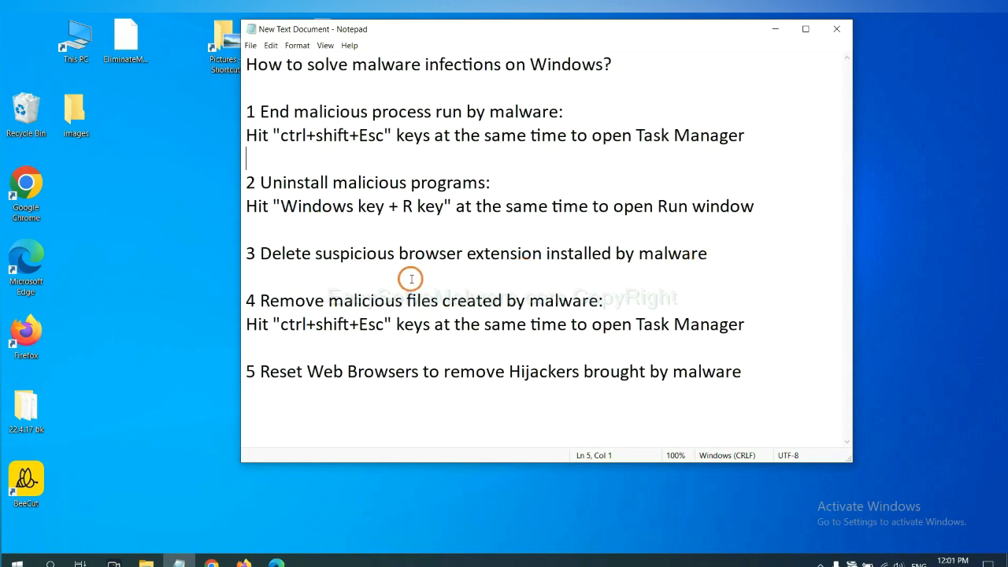
{"action": "mouse_move", "coordinate": [244, 526]}
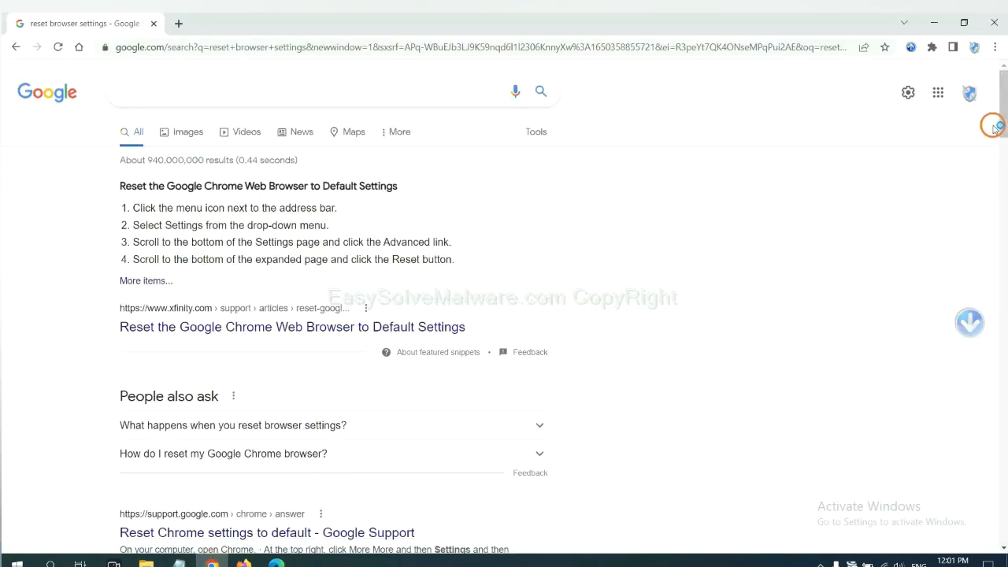
Go to Chrome's installed extensions via the three-dot menu's More tools.
{"action": "left_click", "coordinate": [992, 47]}
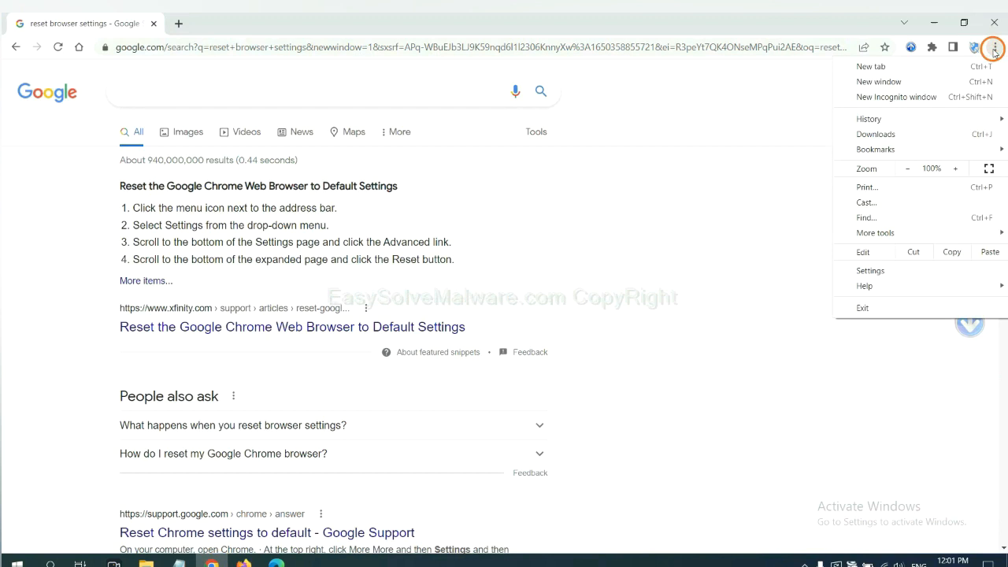
{"action": "mouse_move", "coordinate": [876, 233]}
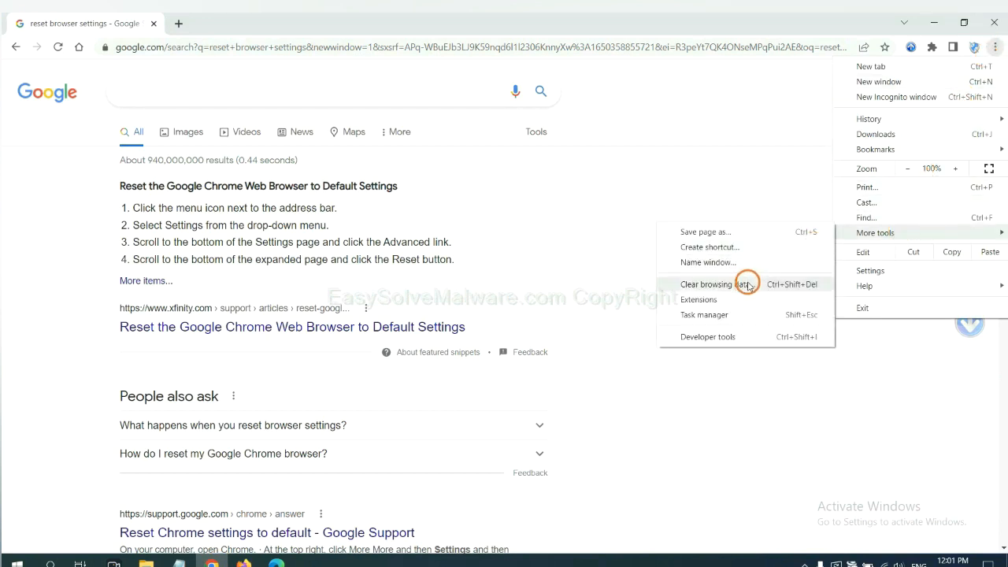
{"action": "left_click", "coordinate": [699, 300]}
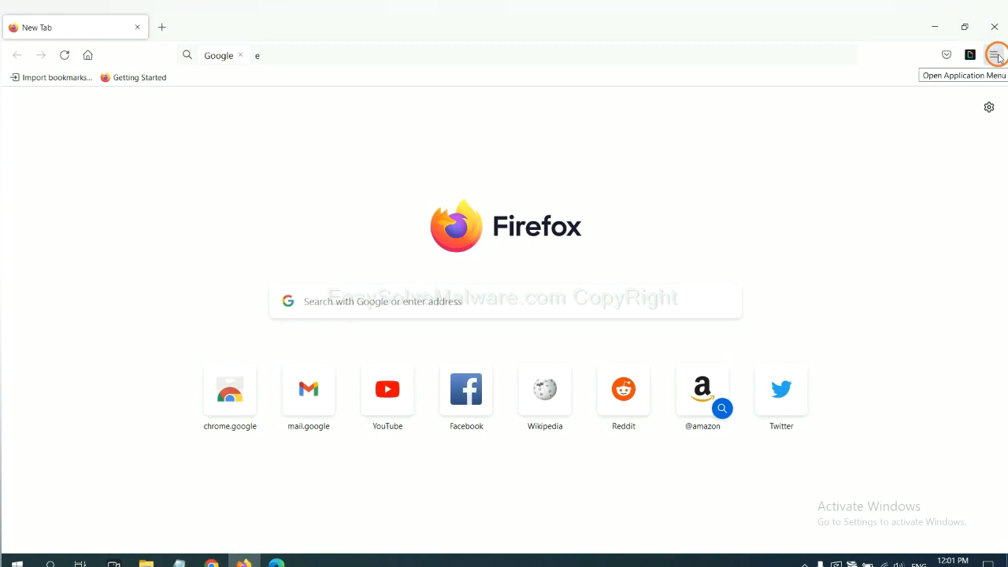
In Firefox's Add-ons and themes manager, bring up options for GIPHY for Firefox.
{"action": "left_click", "coordinate": [993, 54]}
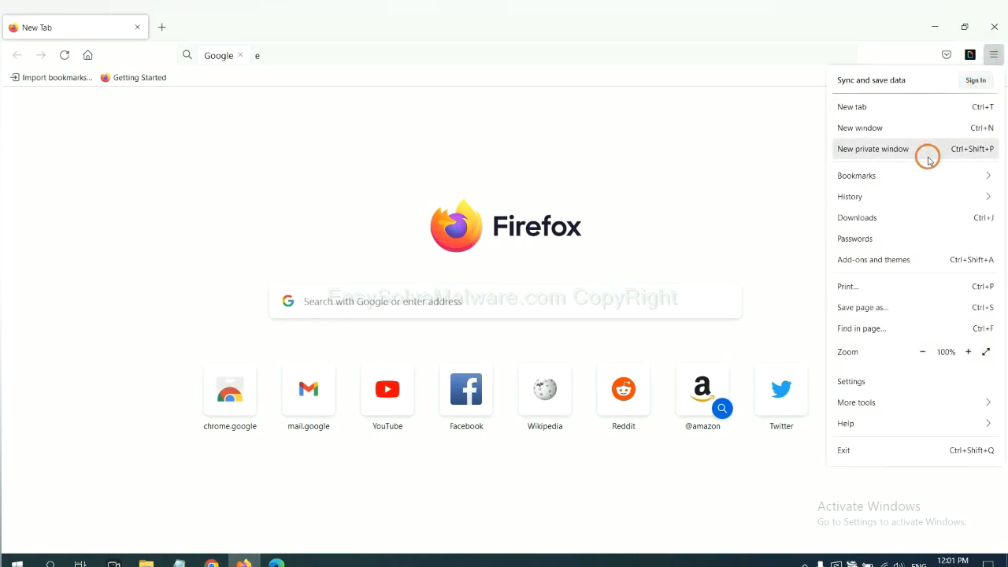
{"action": "mouse_move", "coordinate": [873, 259]}
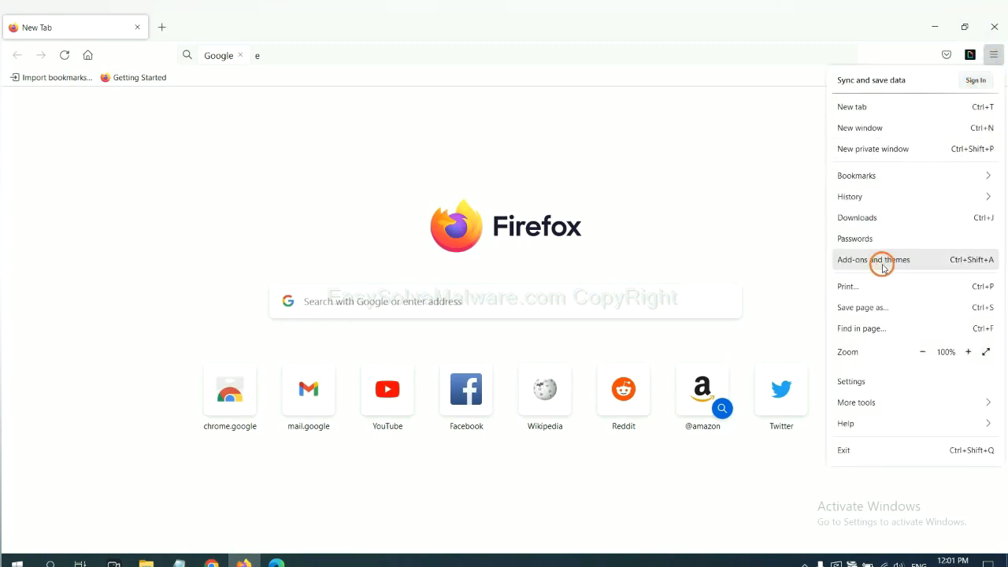
{"action": "left_click", "coordinate": [873, 258]}
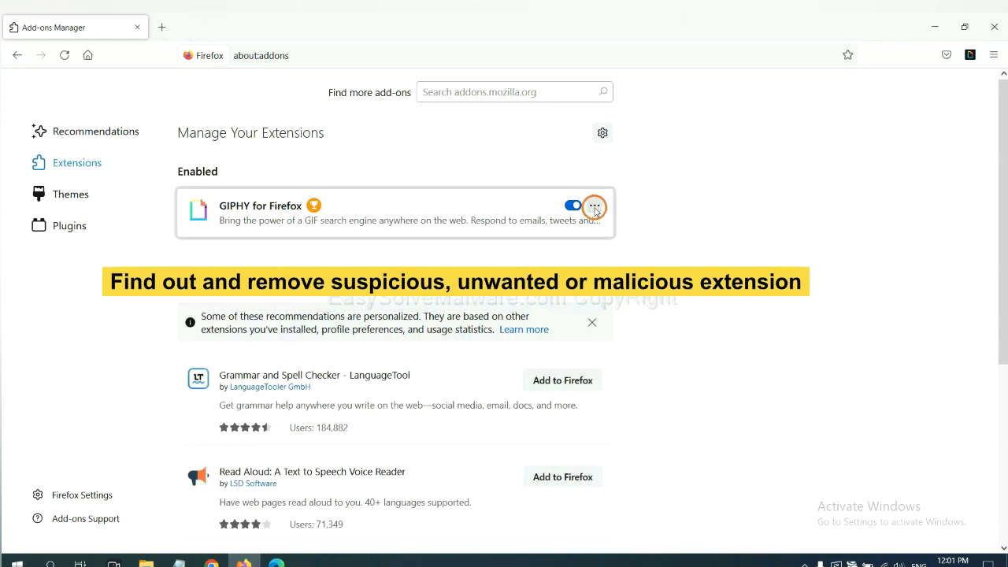
{"action": "left_click", "coordinate": [596, 204]}
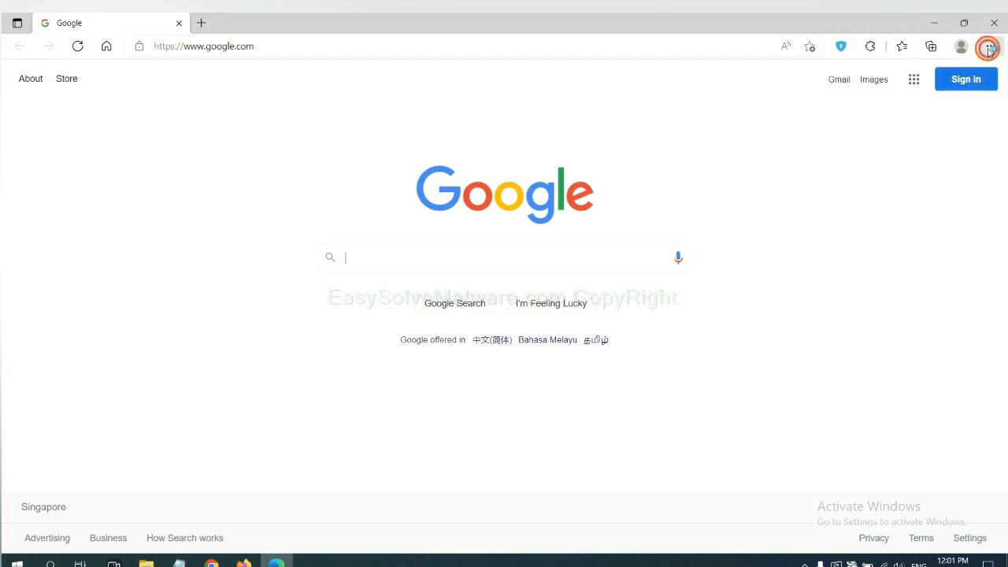
Remove the ArcVpn Free Fast VPN Proxy extension from Edge's Manage extensions page and confirm.
{"action": "left_click", "coordinate": [990, 45]}
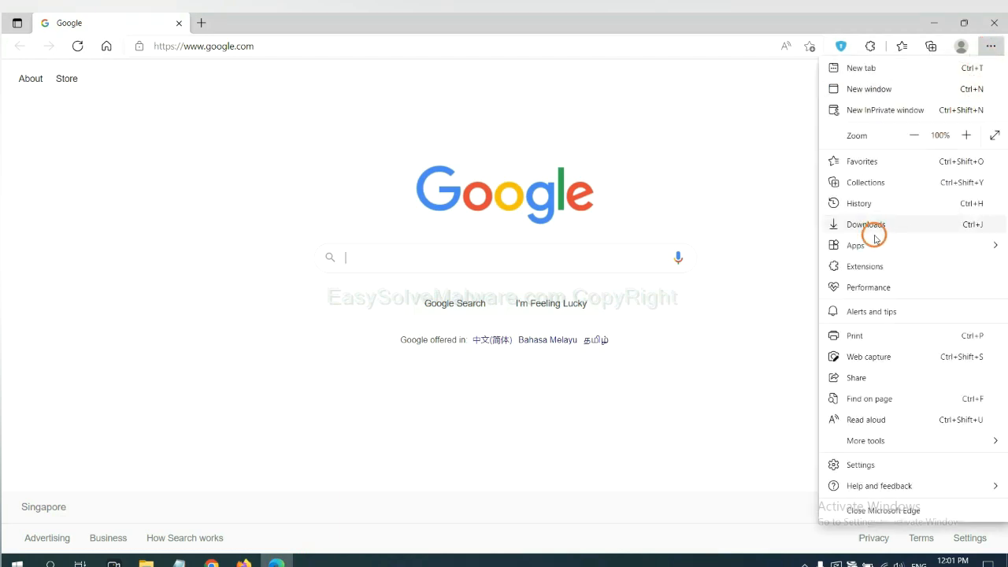
{"action": "mouse_move", "coordinate": [865, 267]}
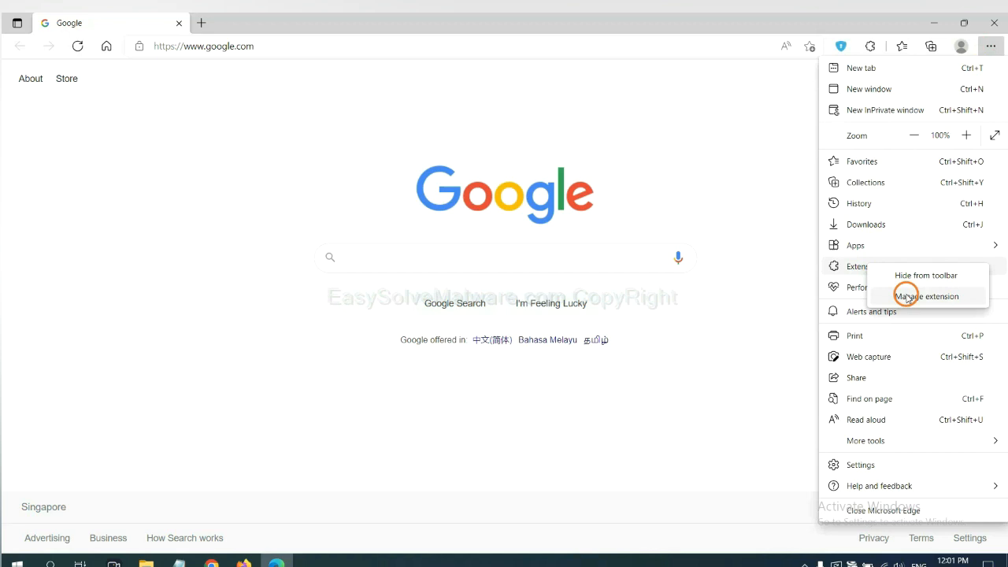
{"action": "left_click", "coordinate": [927, 296]}
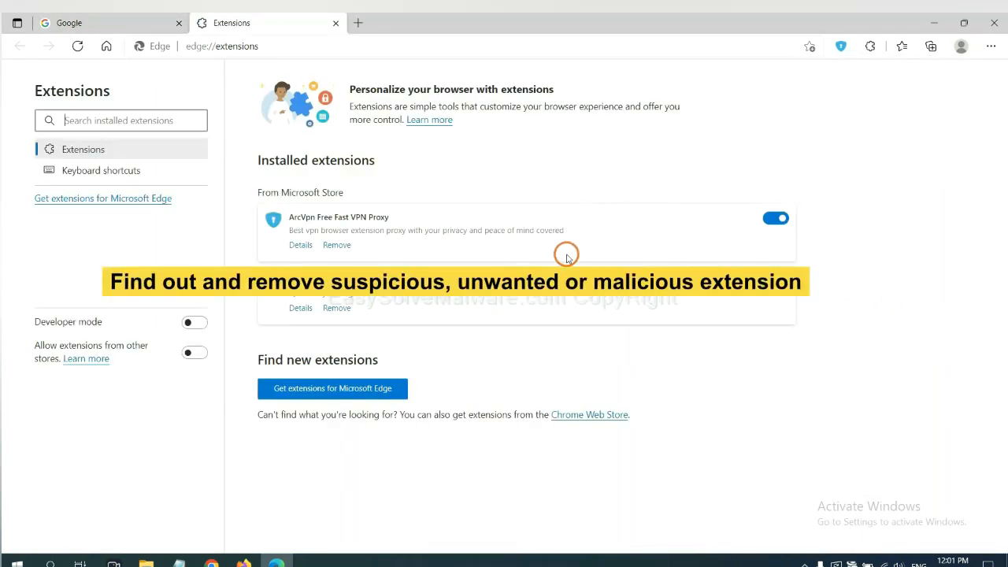
{"action": "mouse_move", "coordinate": [419, 261]}
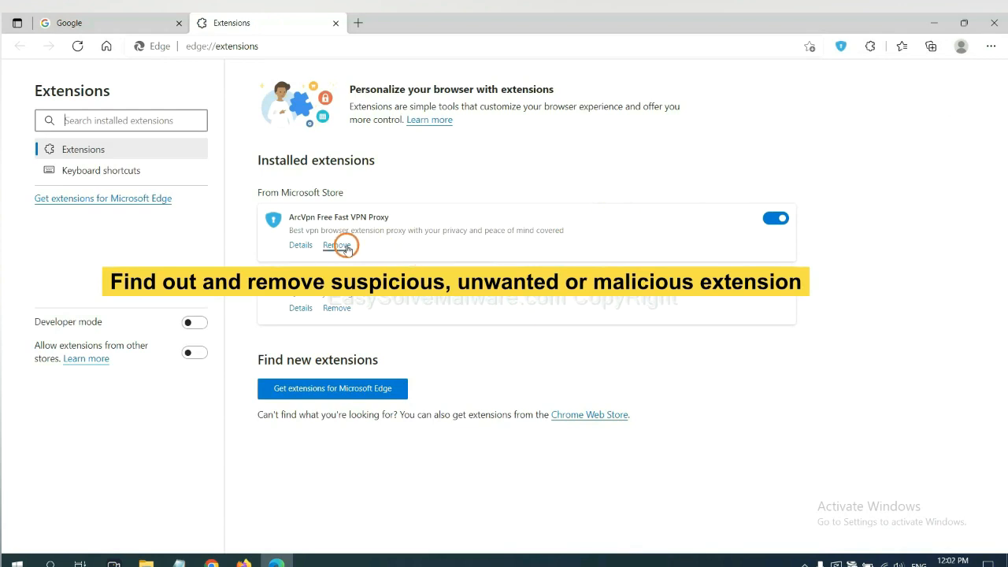
{"action": "left_click", "coordinate": [337, 246]}
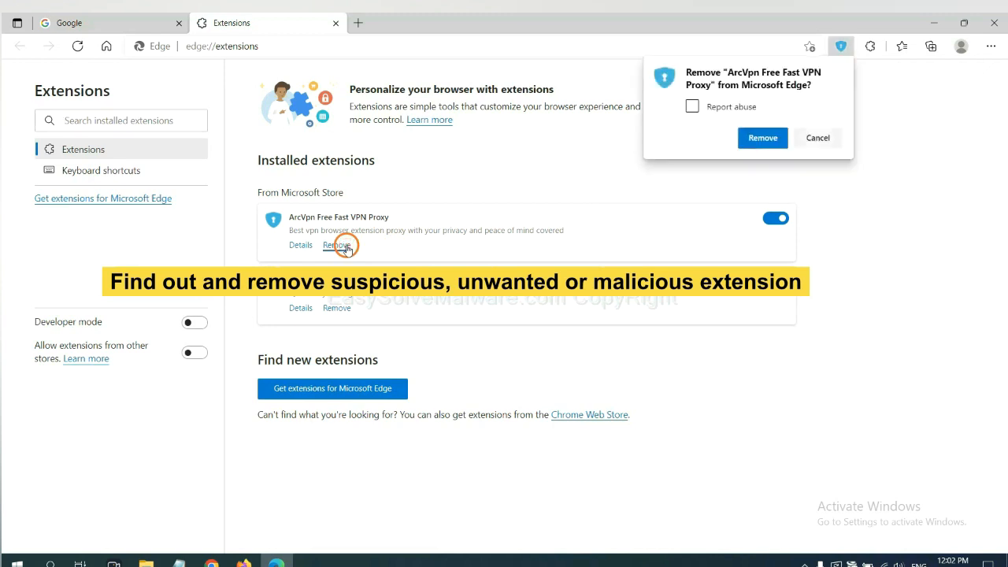
{"action": "left_click", "coordinate": [760, 139]}
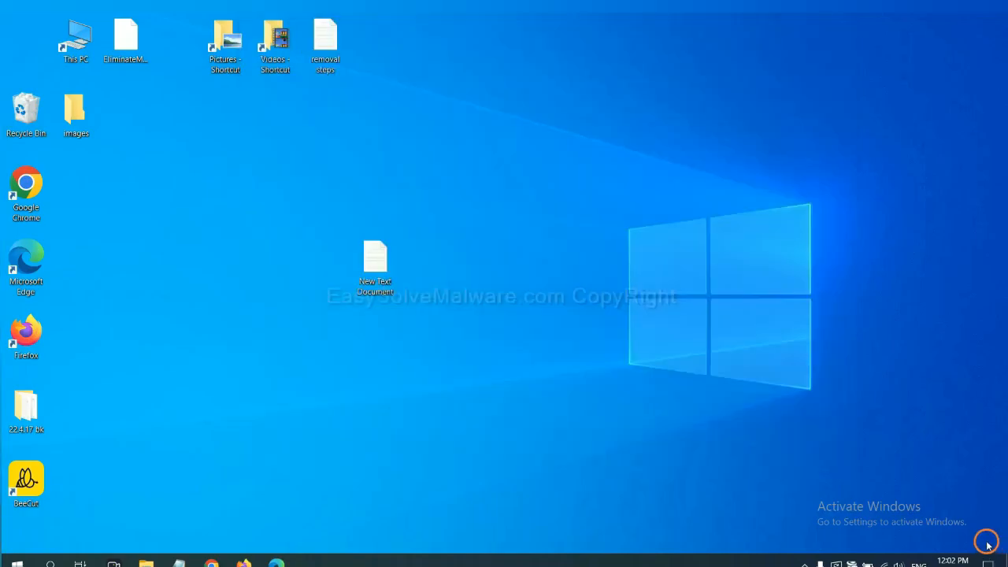
Reopen the New Text Document notes and launch regedit from the Run window.
{"action": "double_click", "coordinate": [375, 265]}
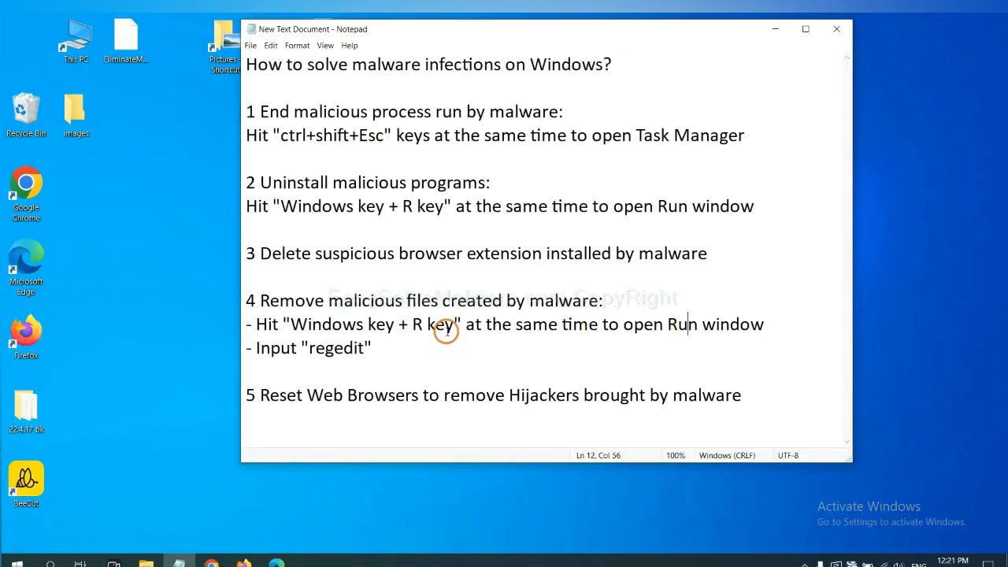
{"action": "mouse_move", "coordinate": [350, 313]}
{"action": "type", "text": "regedit"}
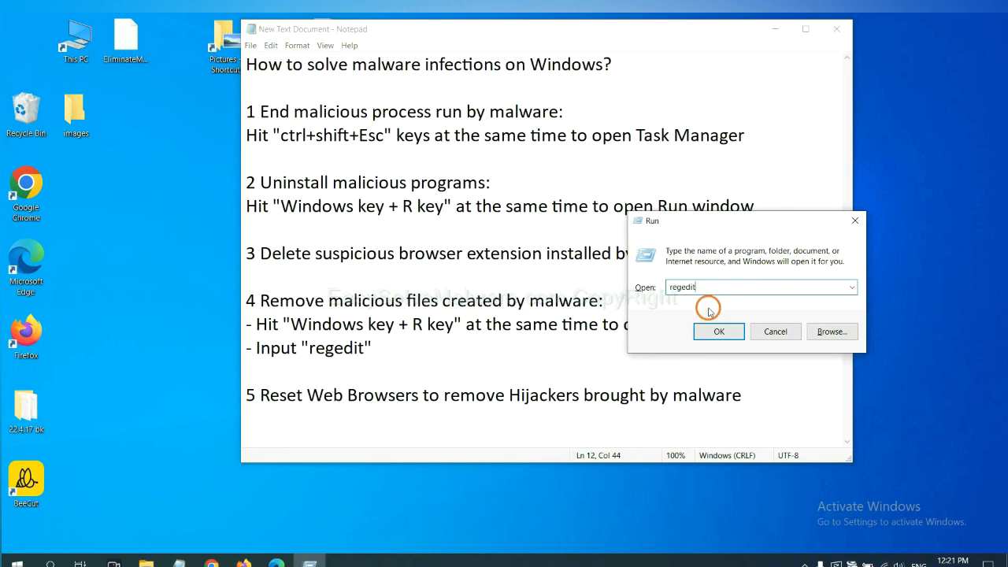
{"action": "left_click", "coordinate": [718, 331]}
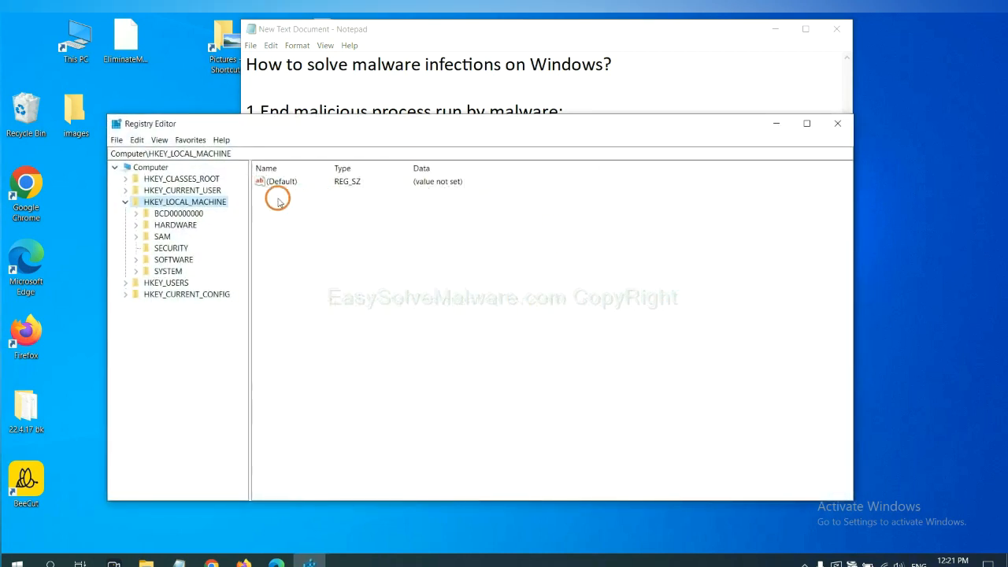
{"action": "mouse_move", "coordinate": [138, 139]}
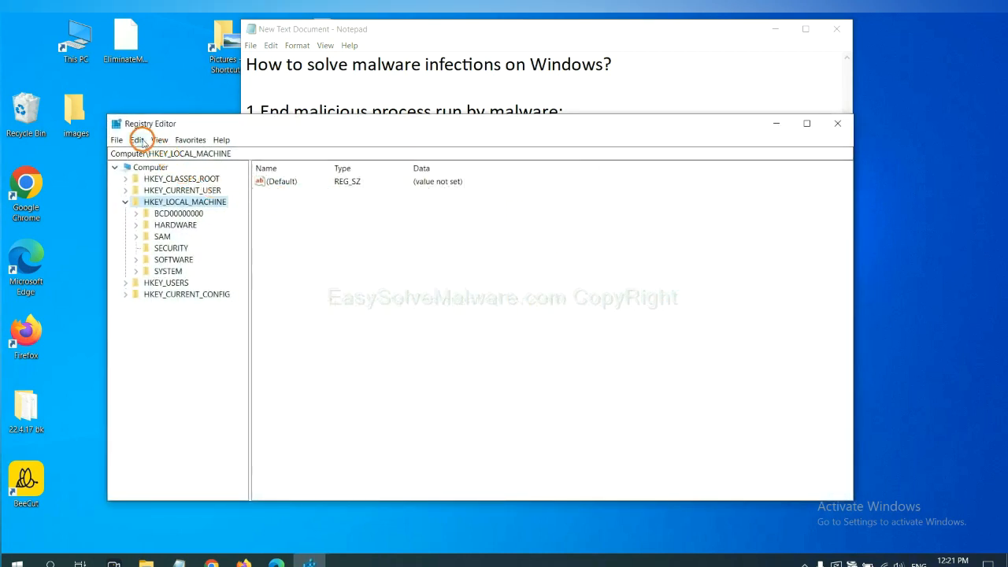
Bring up the registry Find dialog from the Edit commands.
{"action": "left_click", "coordinate": [137, 139]}
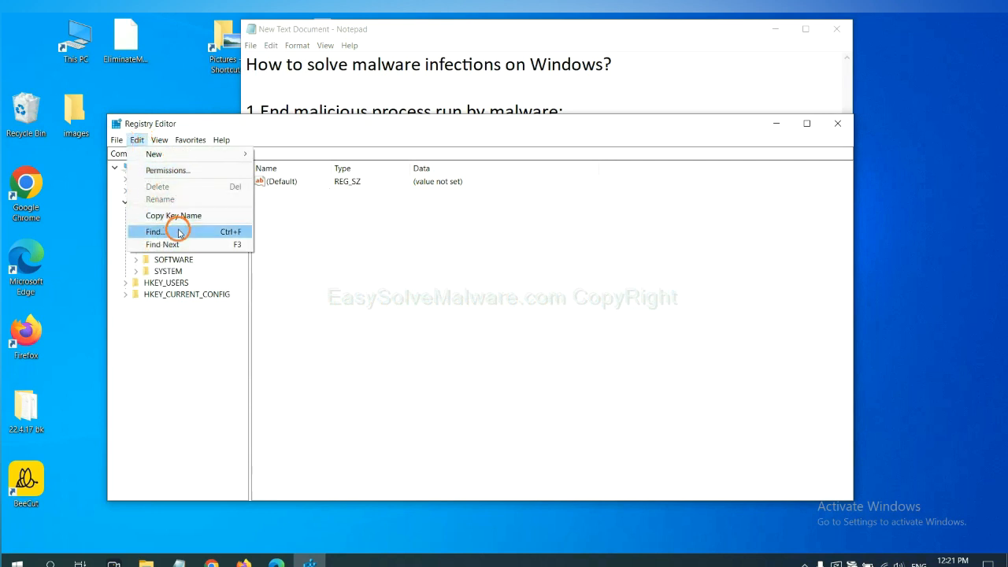
{"action": "left_click", "coordinate": [154, 230]}
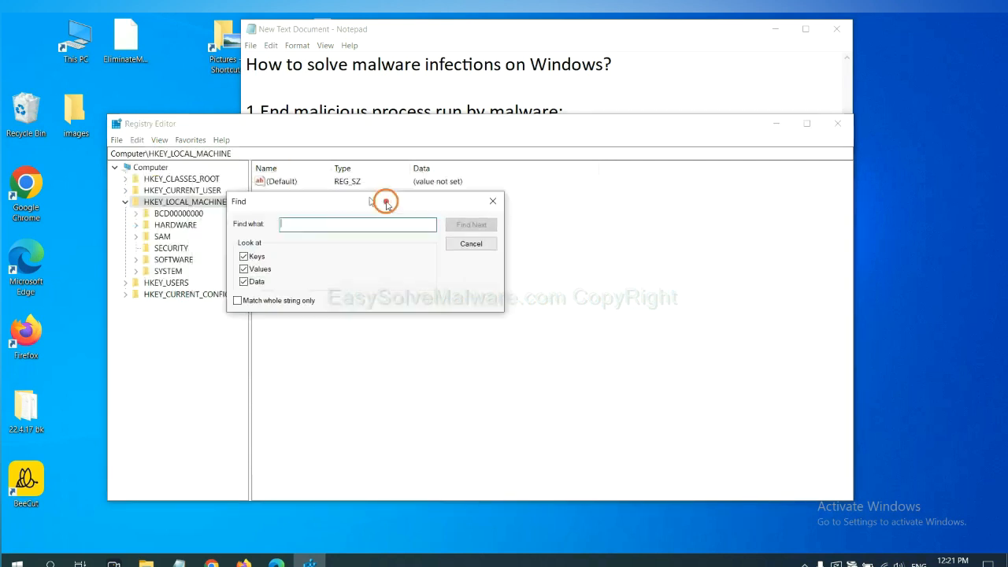
{"action": "left_click_drag", "start_coordinate": [370, 202], "coordinate": [386, 205]}
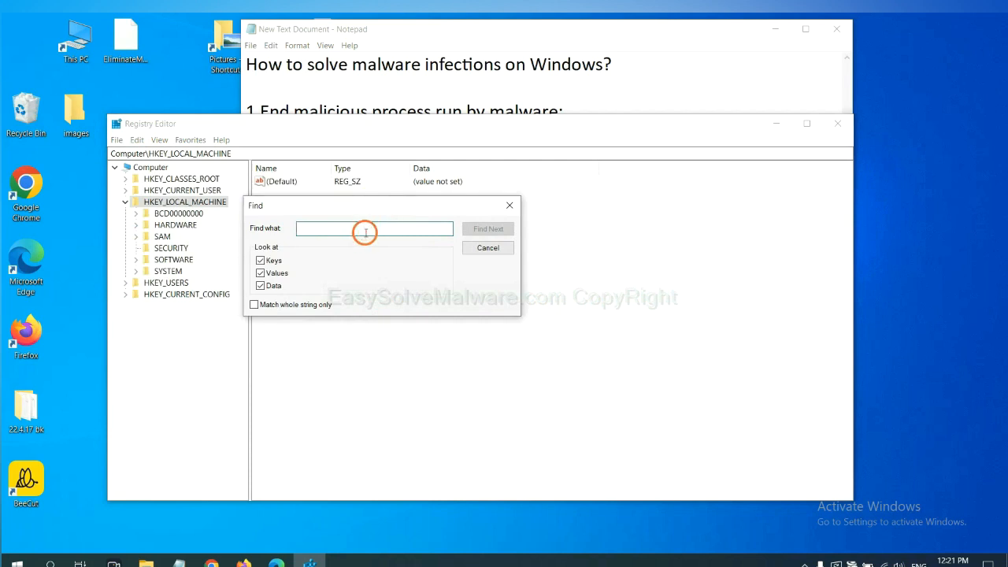
Enter the malware name as the search term and run Find Next across the registry.
{"action": "type", "text": "Input the name of malware"}
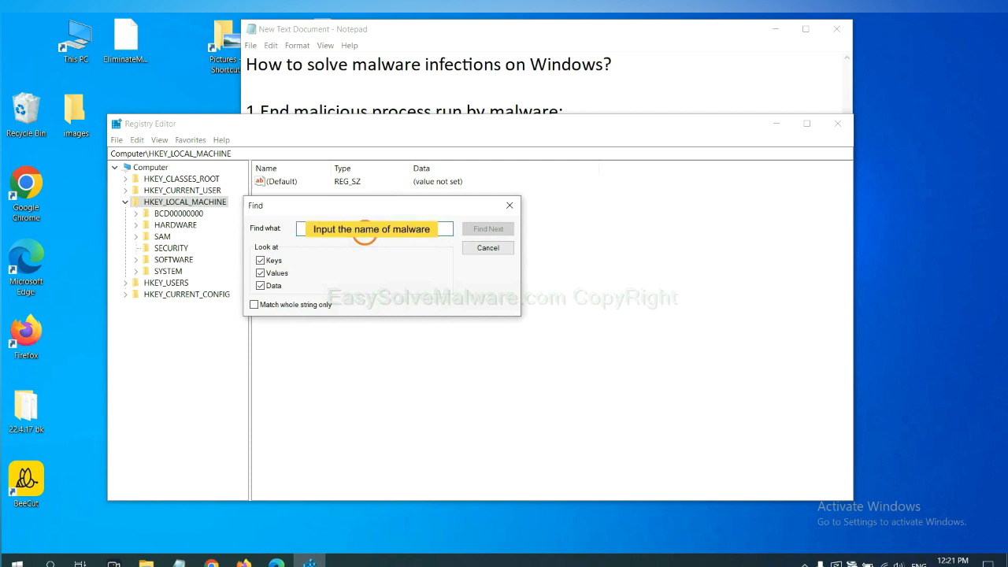
{"action": "type", "text": "be"}
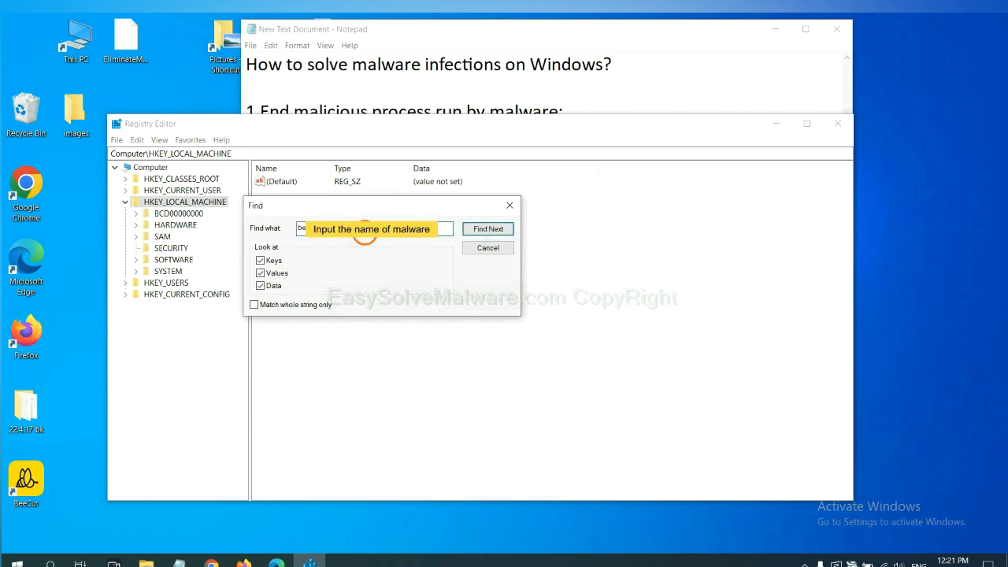
{"action": "left_click", "coordinate": [488, 228]}
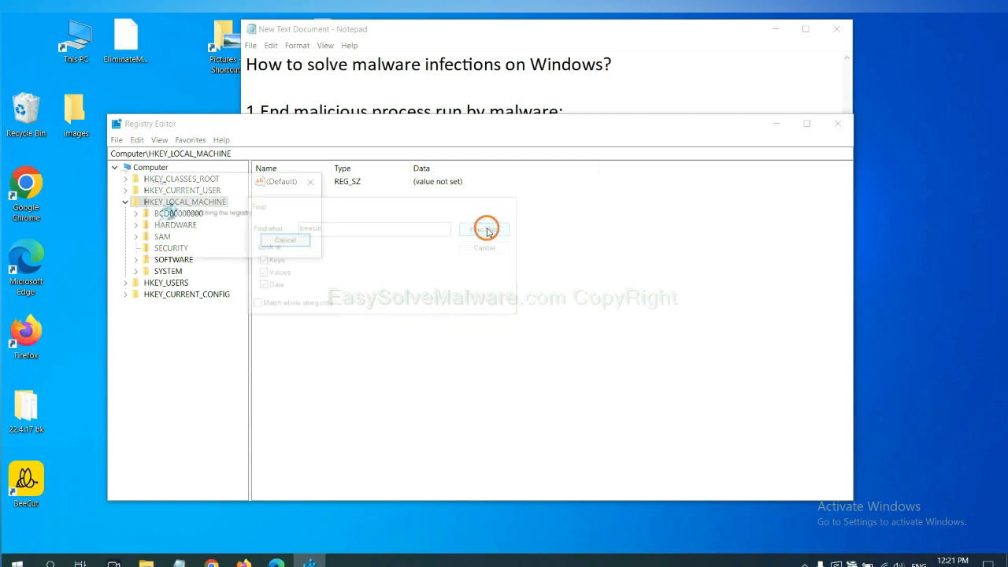
{"action": "left_click", "coordinate": [484, 229]}
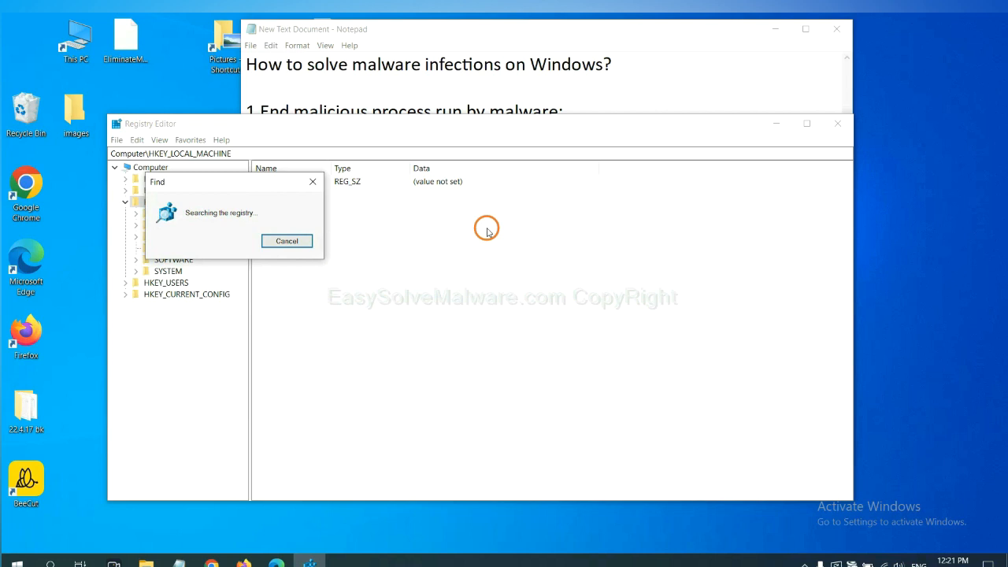
{"action": "mouse_move", "coordinate": [425, 227]}
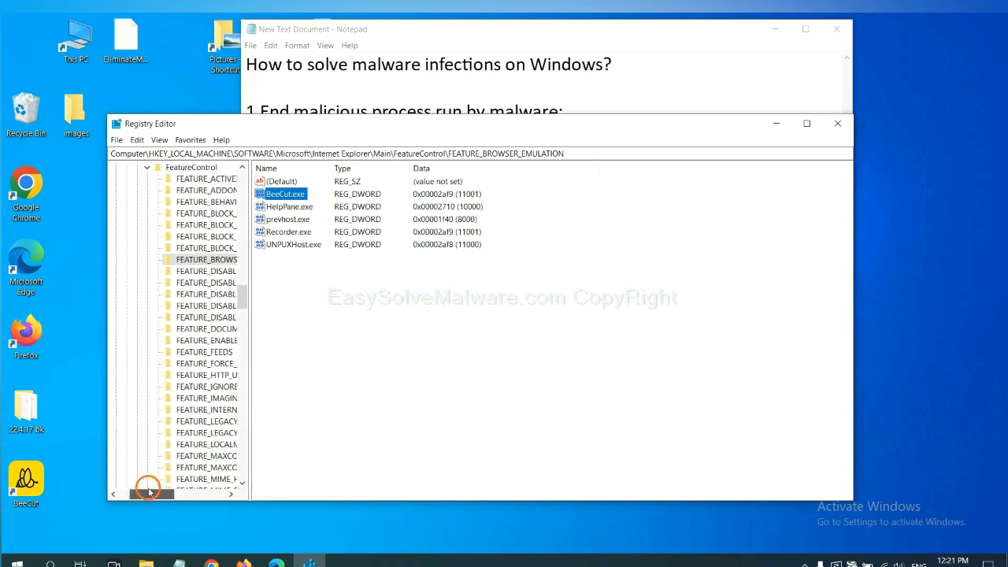
Widen the key tree and bring up the context actions for the FEATURE_BROWSER_EMULATION key.
{"action": "left_click_drag", "start_coordinate": [150, 494], "coordinate": [166, 494]}
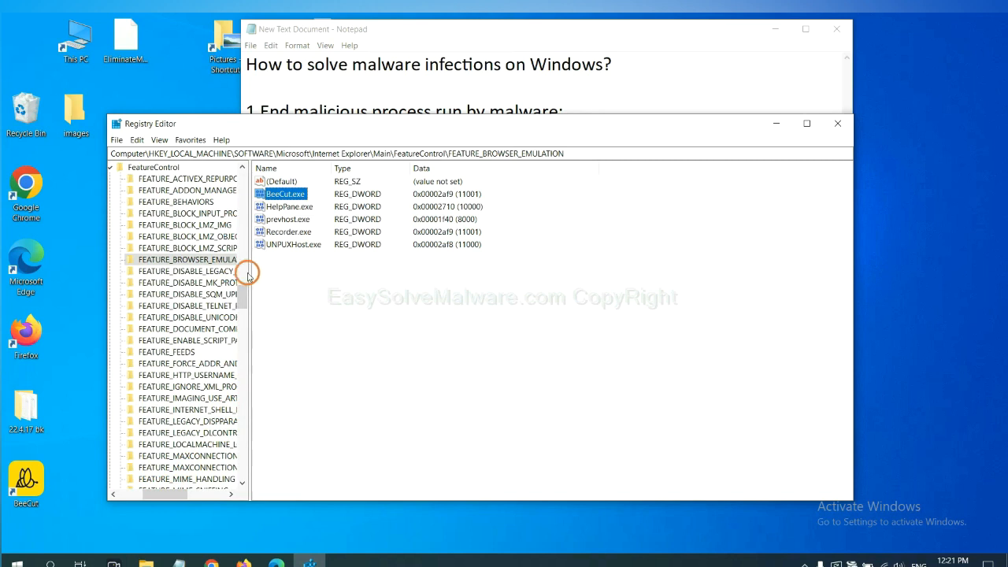
{"action": "right_click", "coordinate": [189, 260]}
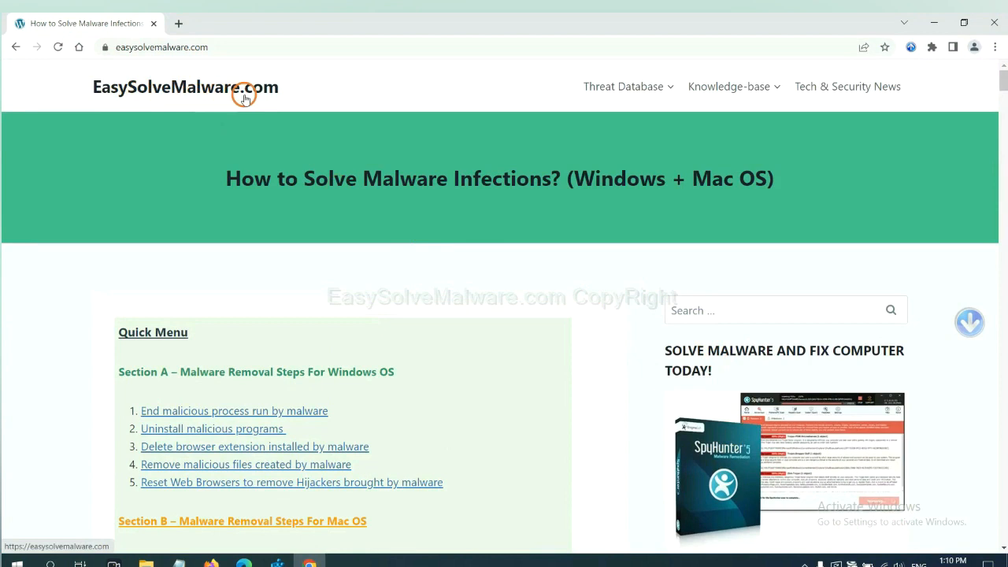
Scroll the guide page down to the Quick Menu of removal steps.
{"action": "scroll", "scroll_direction": "down", "scroll_amount": 3}
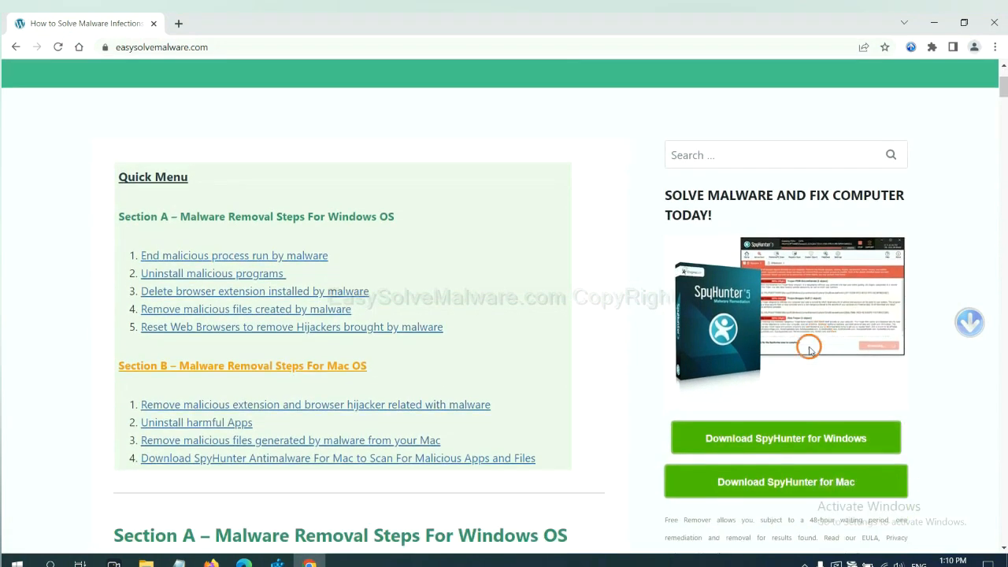
{"action": "scroll", "scroll_direction": "down", "scroll_amount": 3}
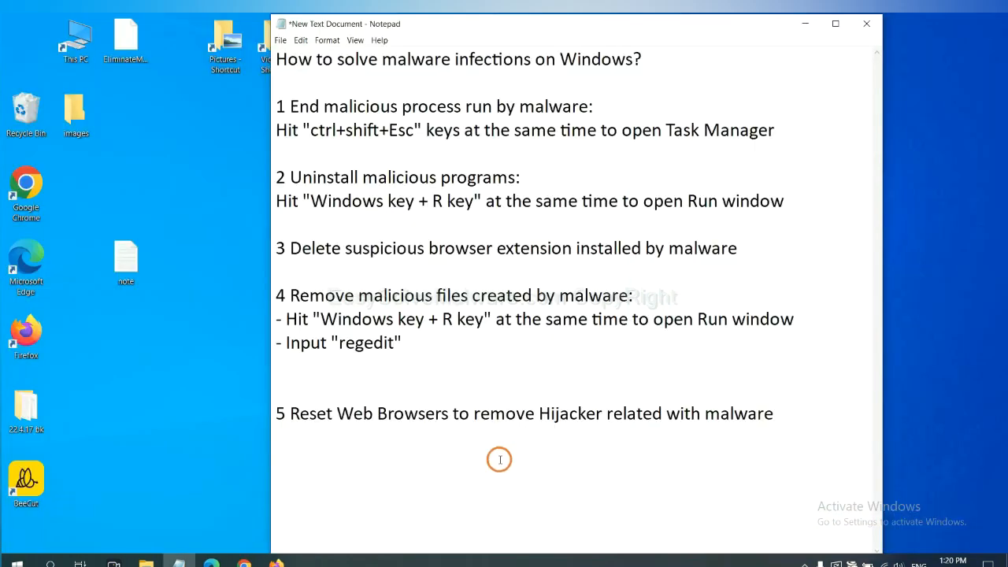
Return to Chrome and go into its Settings page.
{"action": "left_click", "coordinate": [507, 413]}
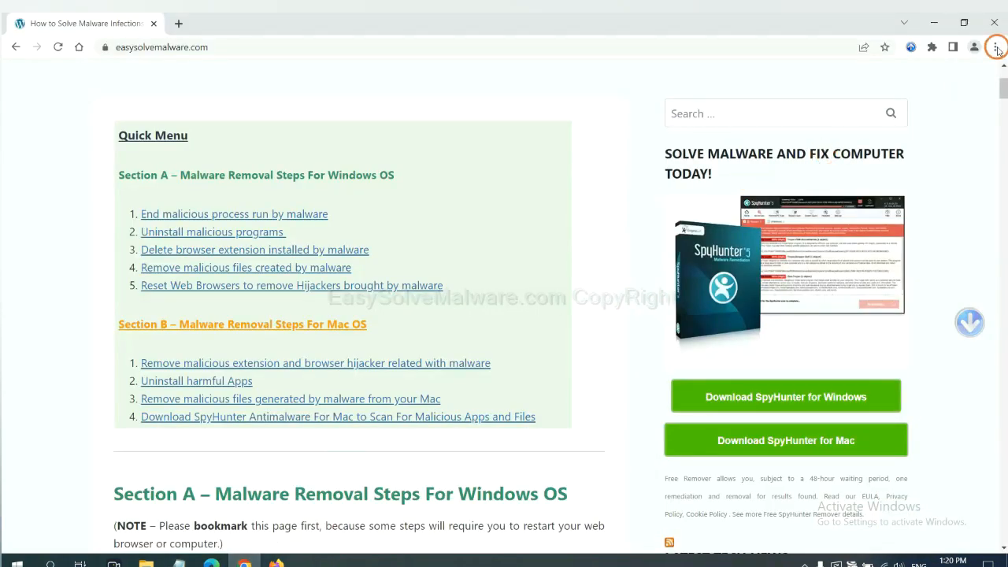
{"action": "left_click", "coordinate": [995, 48]}
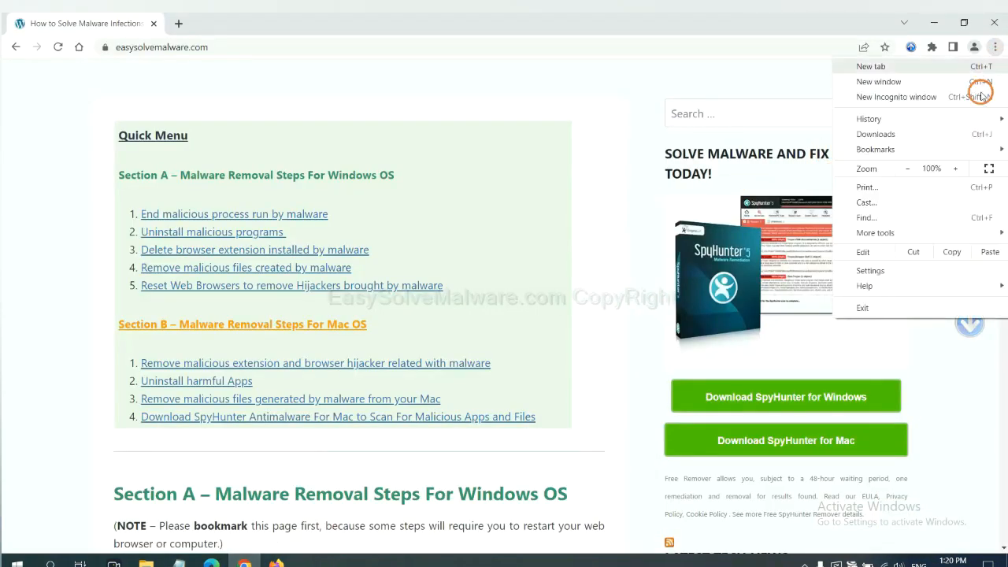
{"action": "left_click", "coordinate": [870, 269]}
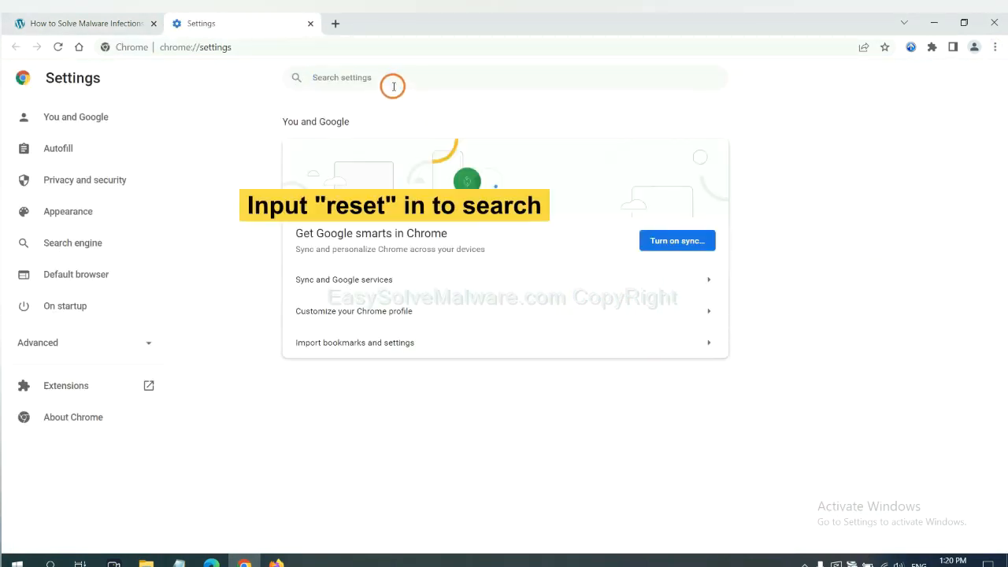
Search settings for 'reset', choose Restore settings to original defaults, then switch to Firefox.
{"action": "type", "text": "reset"}
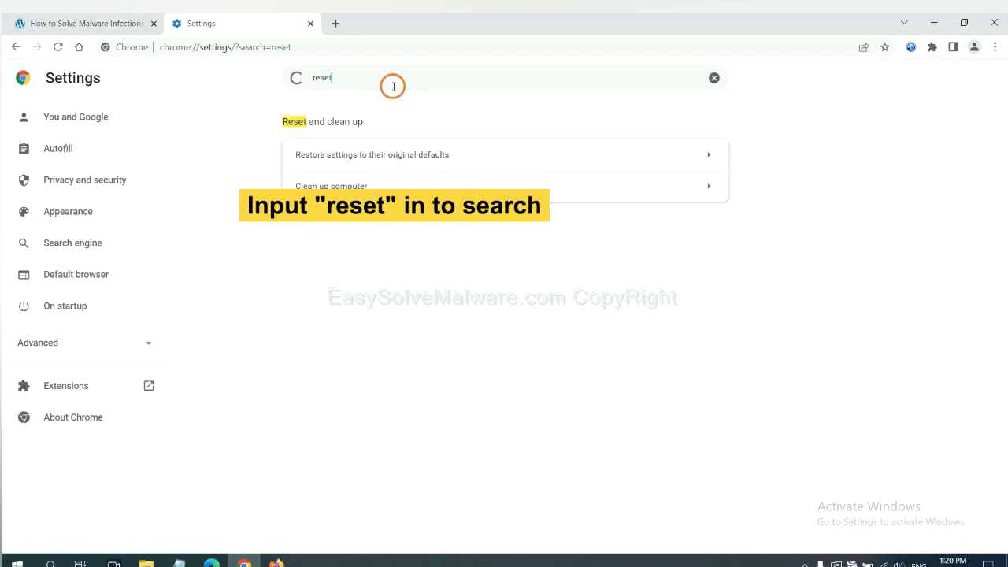
{"action": "left_click", "coordinate": [372, 155]}
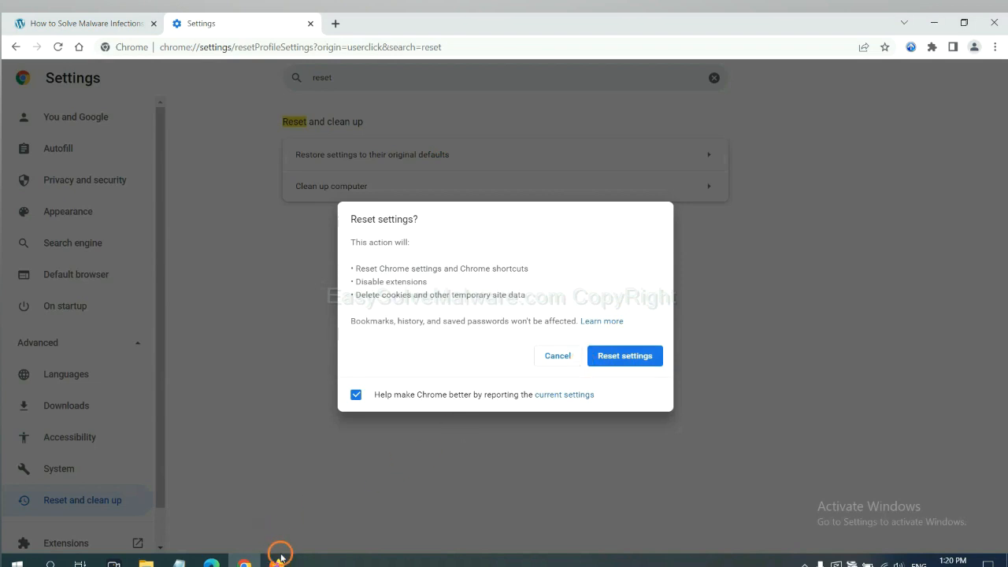
{"action": "left_click", "coordinate": [277, 562]}
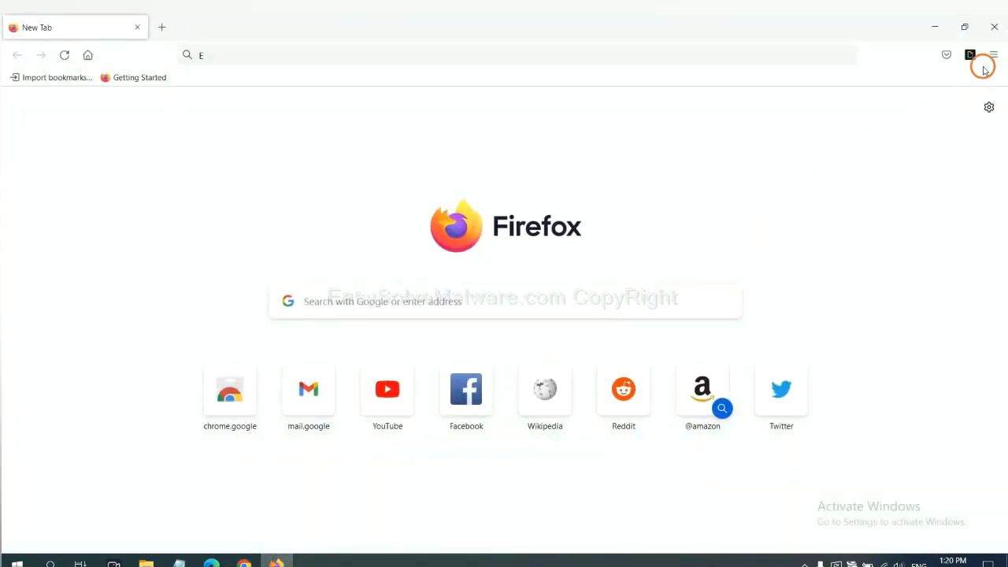
Reach Firefox's Troubleshooting Information page via Help and start Refresh Firefox.
{"action": "left_click", "coordinate": [992, 55]}
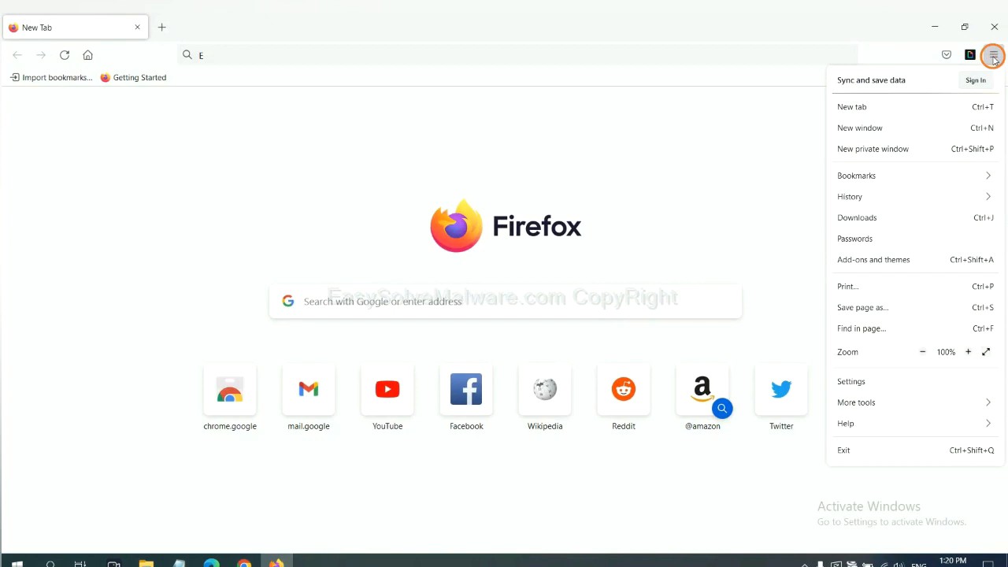
{"action": "mouse_move", "coordinate": [866, 403]}
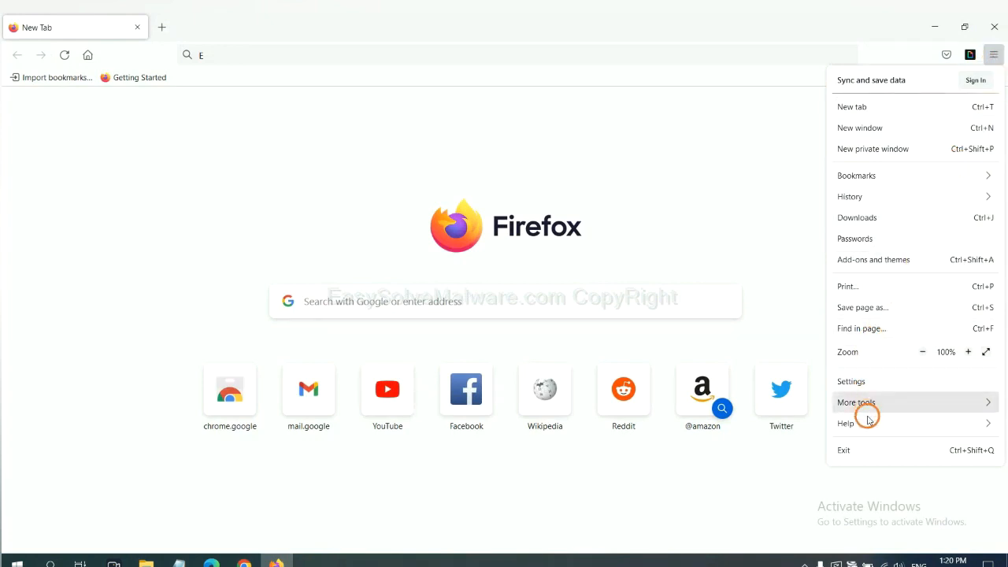
{"action": "left_click", "coordinate": [846, 423]}
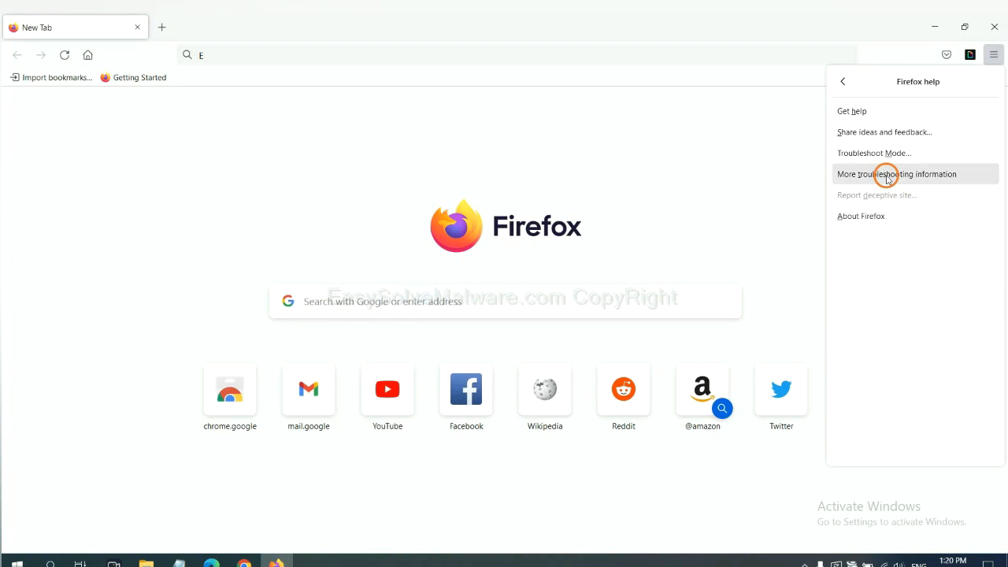
{"action": "left_click", "coordinate": [896, 173]}
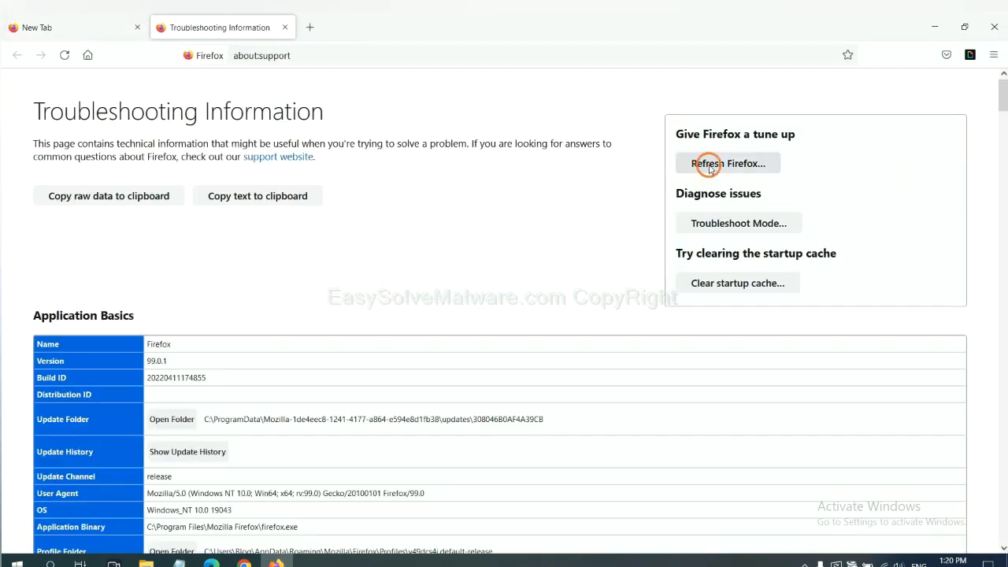
{"action": "left_click", "coordinate": [728, 163]}
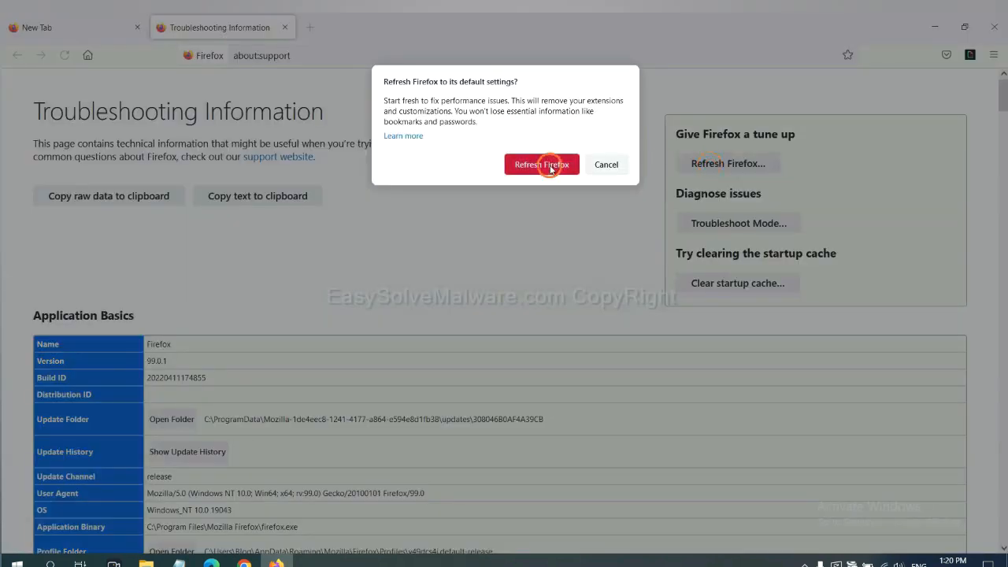
{"action": "mouse_move", "coordinate": [255, 463]}
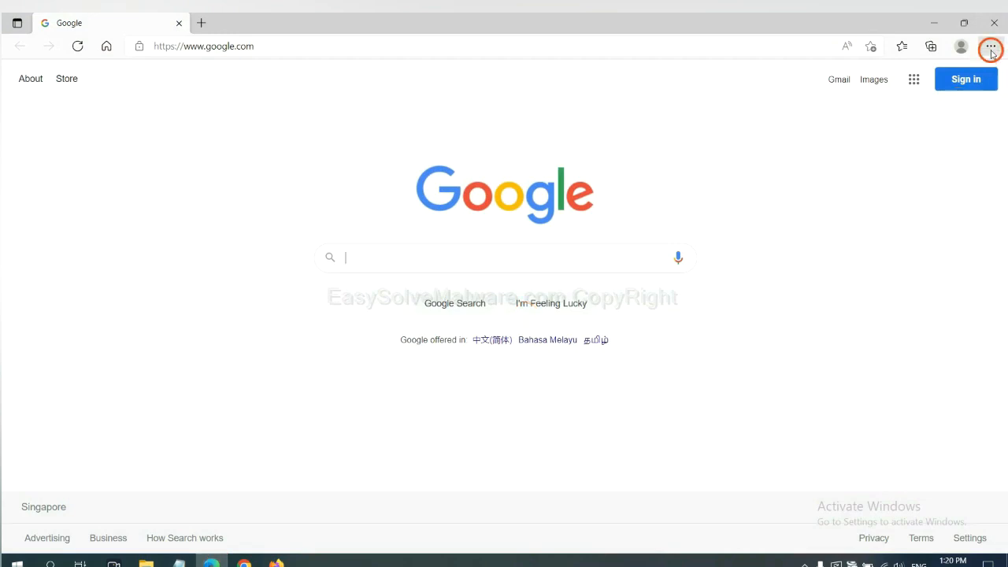
In Edge Settings, search 're' and choose Restore settings to their default values.
{"action": "left_click", "coordinate": [991, 46]}
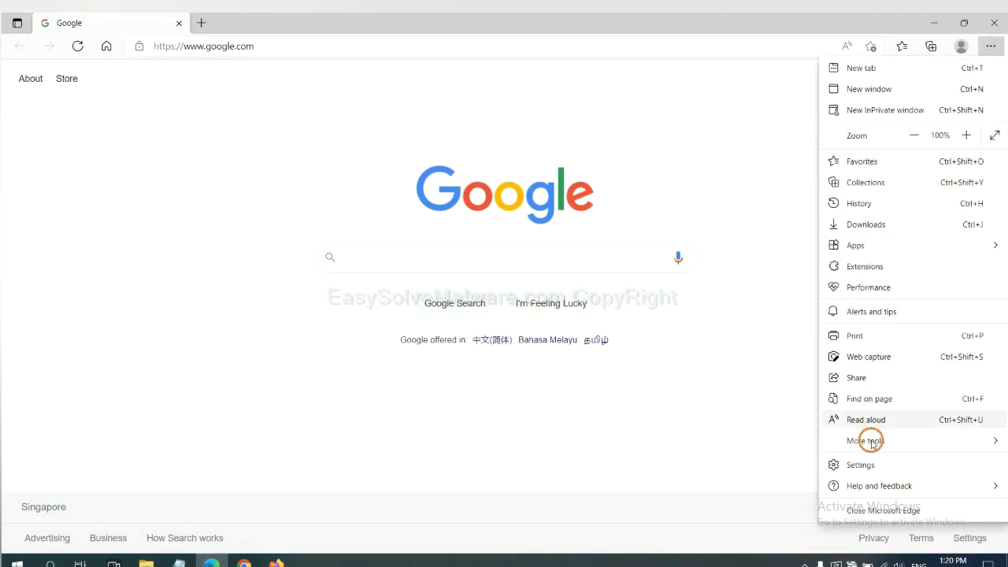
{"action": "left_click", "coordinate": [859, 465]}
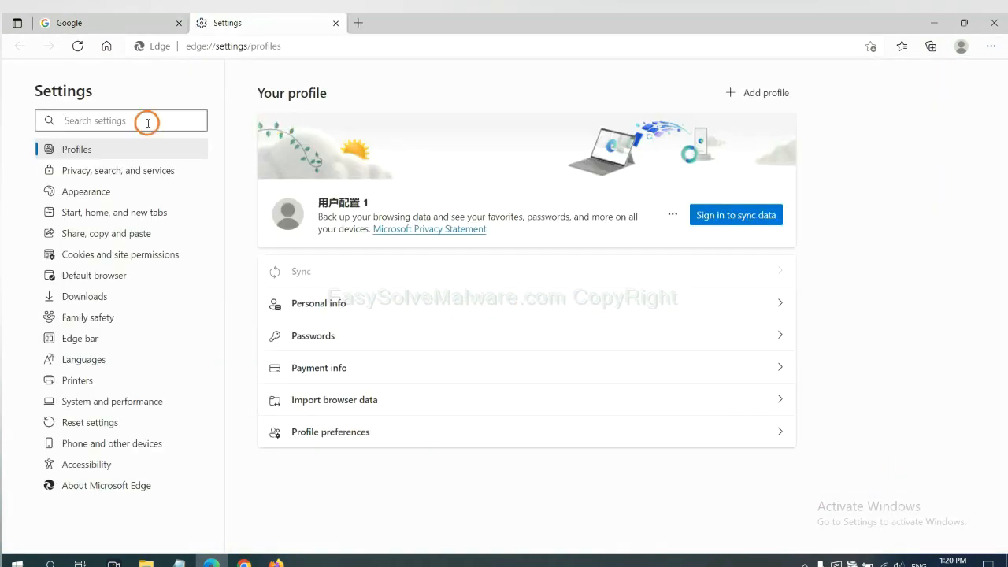
{"action": "type", "text": "reset"}
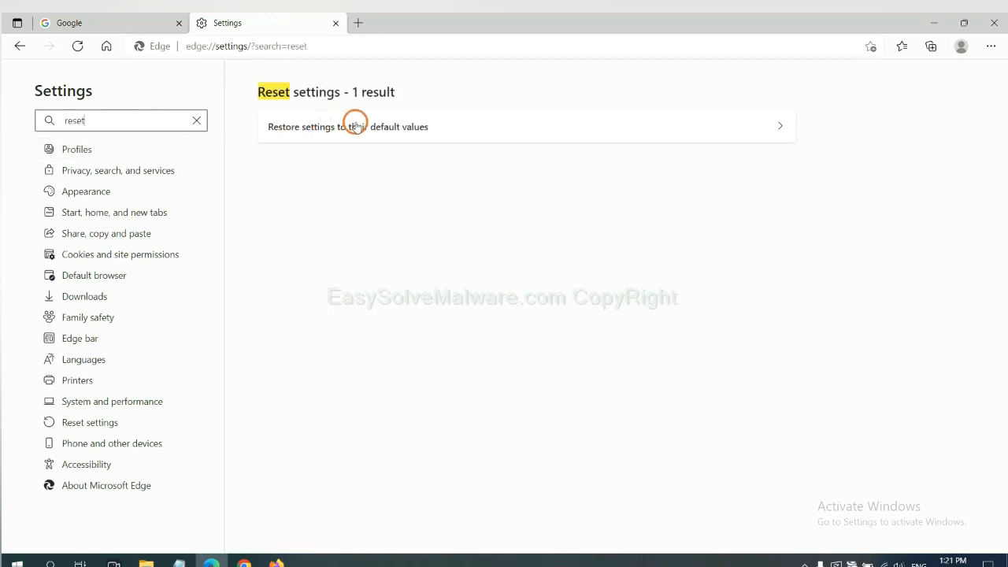
{"action": "left_click", "coordinate": [346, 126]}
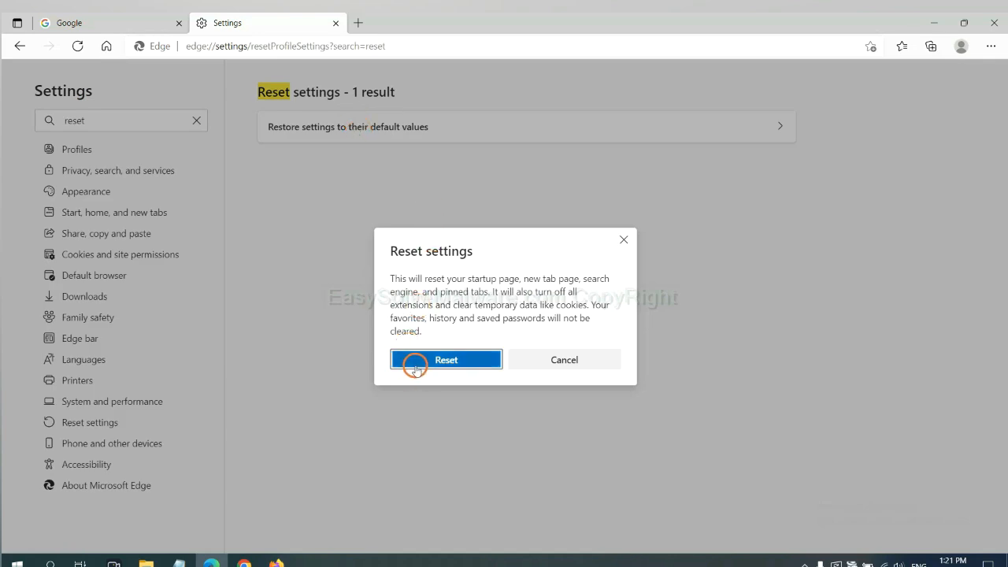
{"action": "mouse_move", "coordinate": [568, 428]}
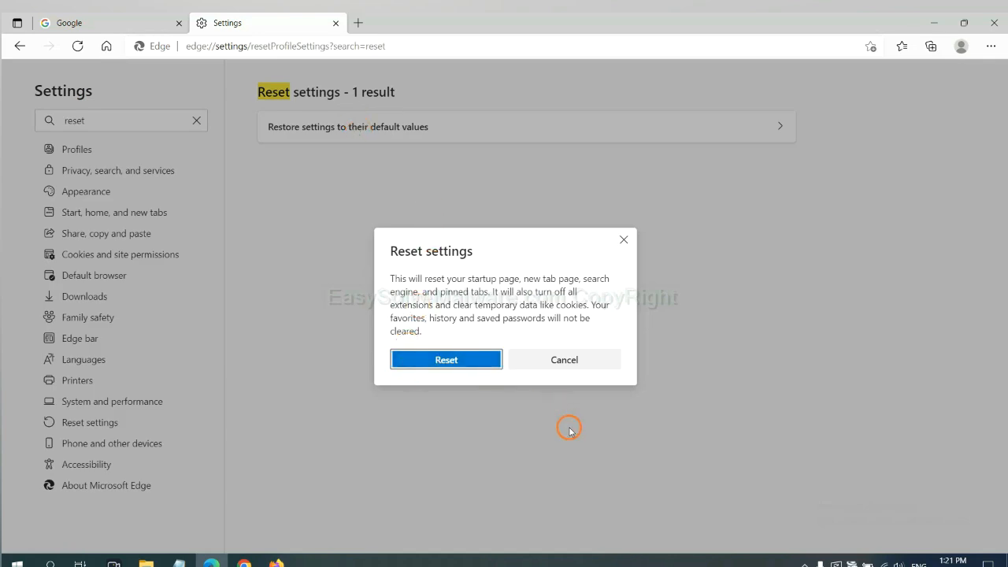